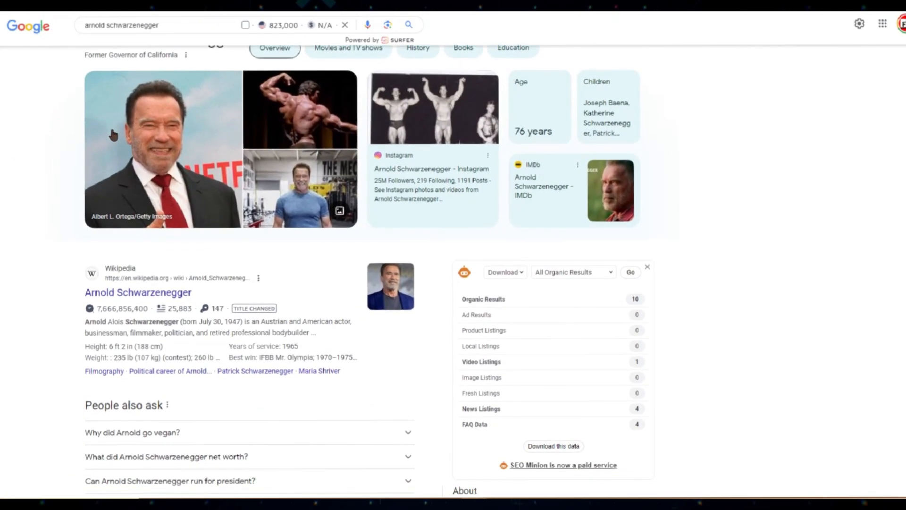
- Scroll the sd-webui-roop README to the Installation section with the insightface pip command
scroll(down, 3)
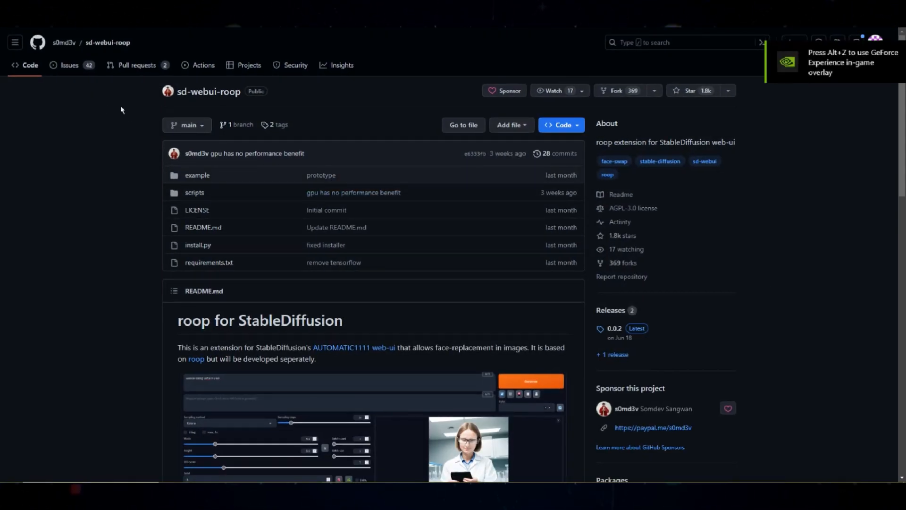
mouse_move(133, 92)
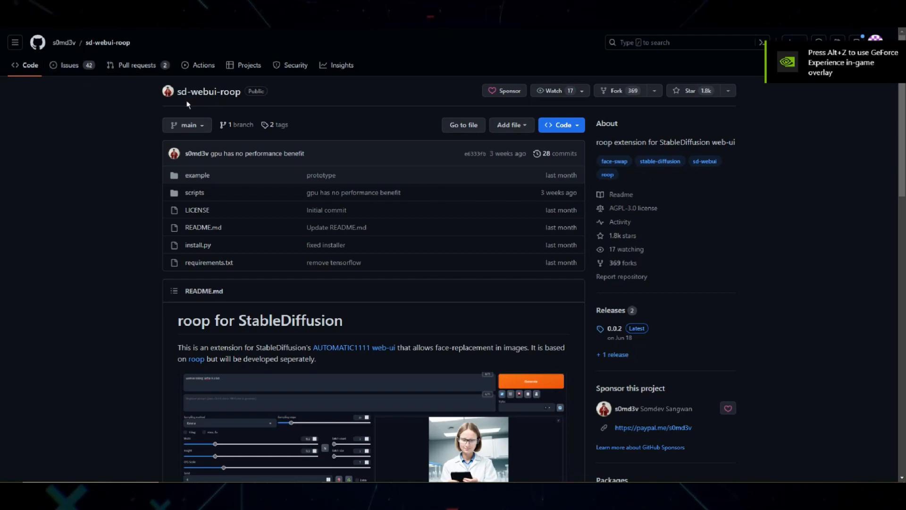
scroll(down, 3)
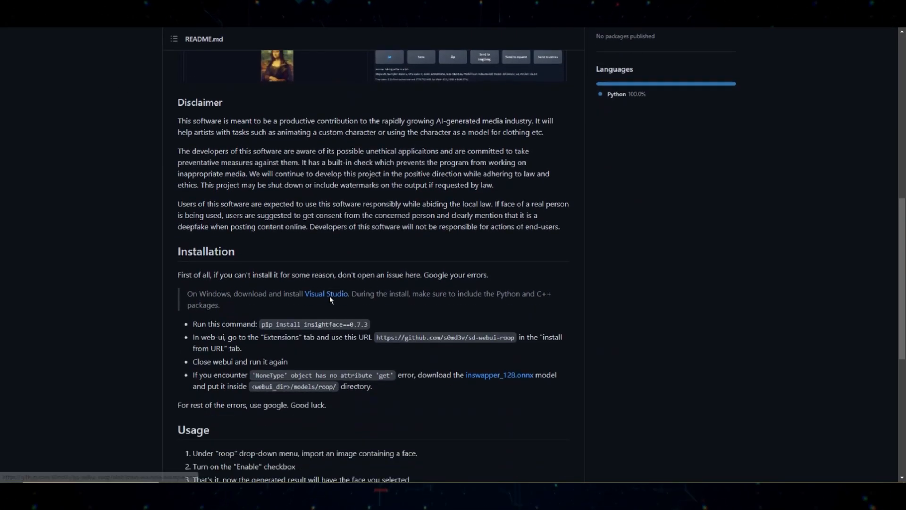
- Download VisualStudioSetup.exe from the Visual Studio Downloads page and save it
click(325, 293)
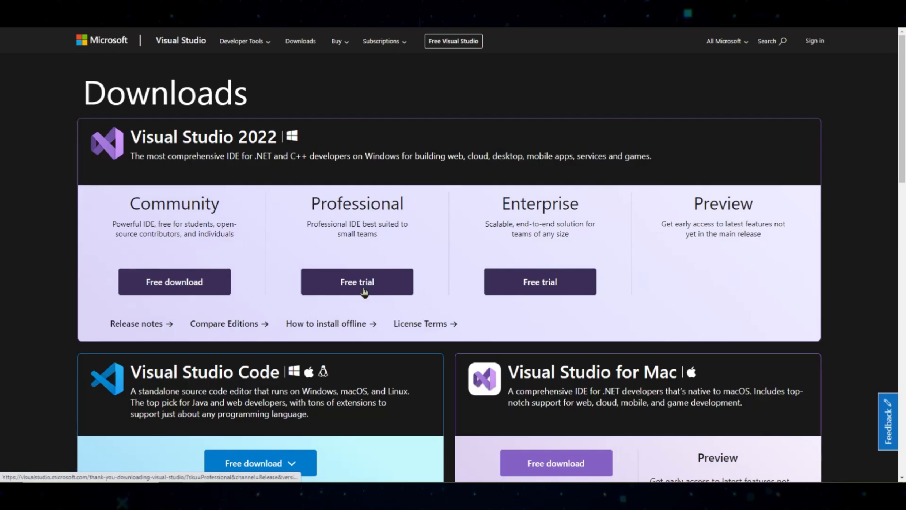
click(357, 281)
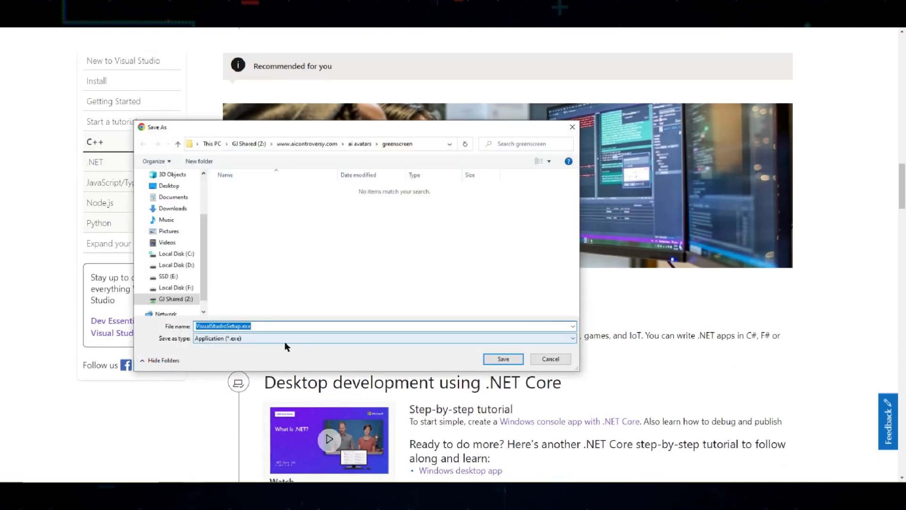
click(502, 359)
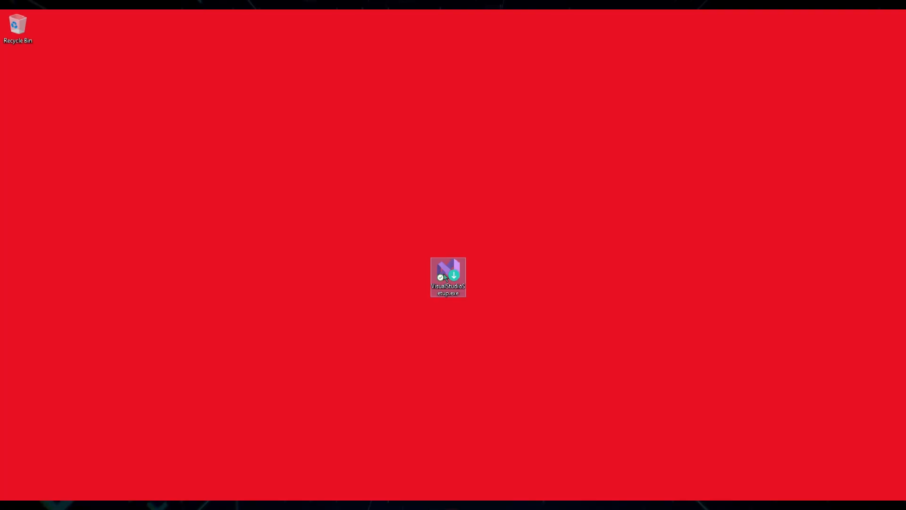
- Run the installer and select Python, desktop C++ and extension development workloads
double_click(448, 277)
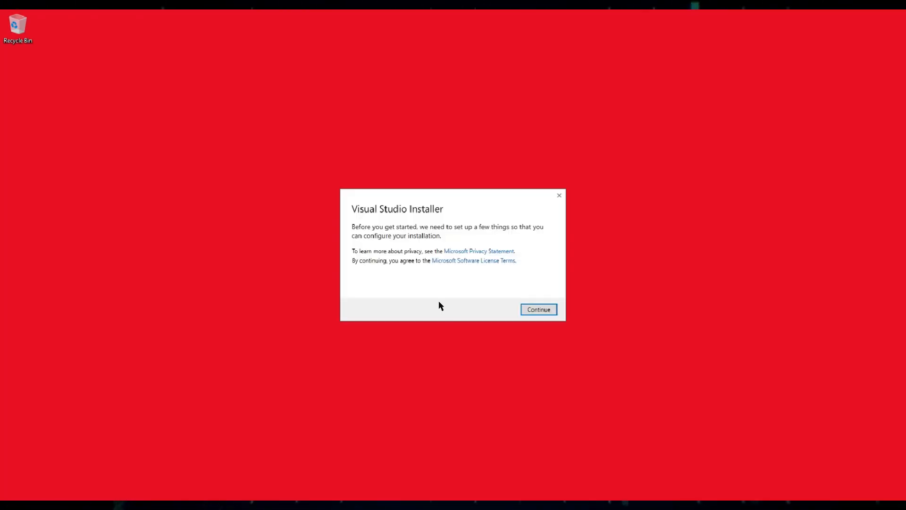
click(537, 310)
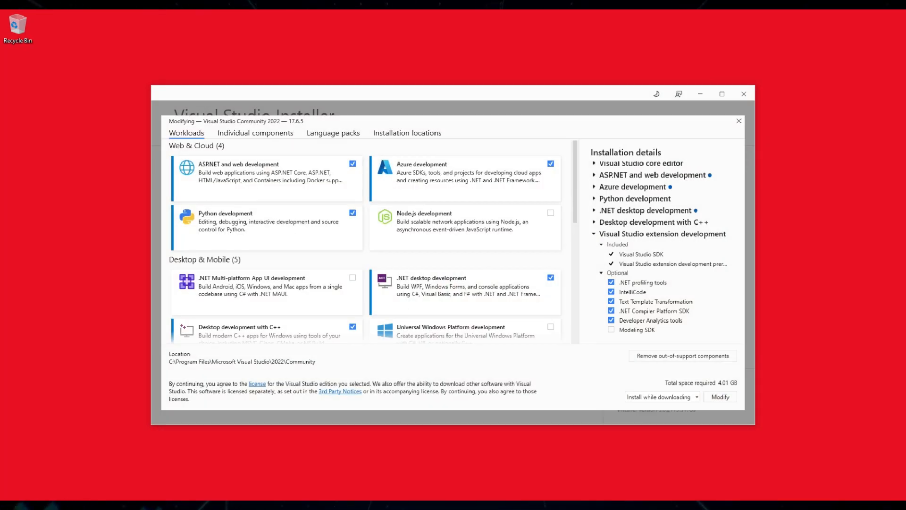
click(352, 164)
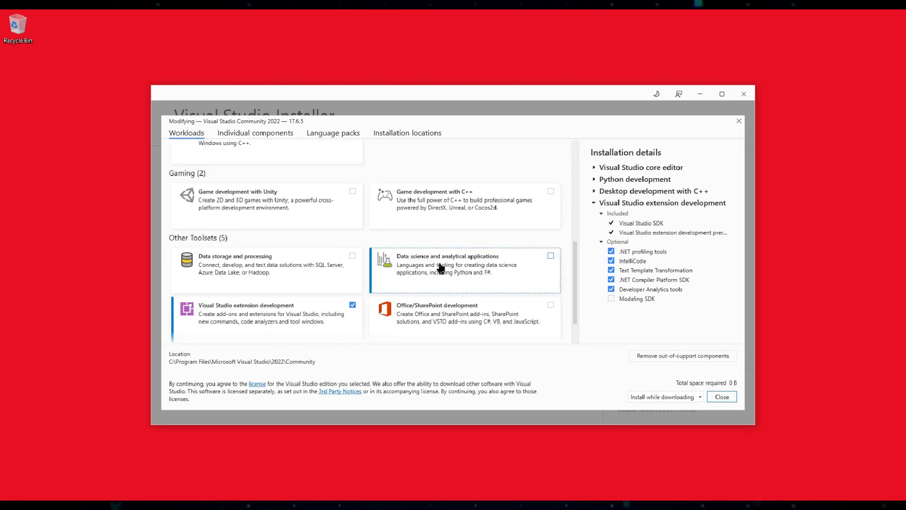
scroll(up, 3)
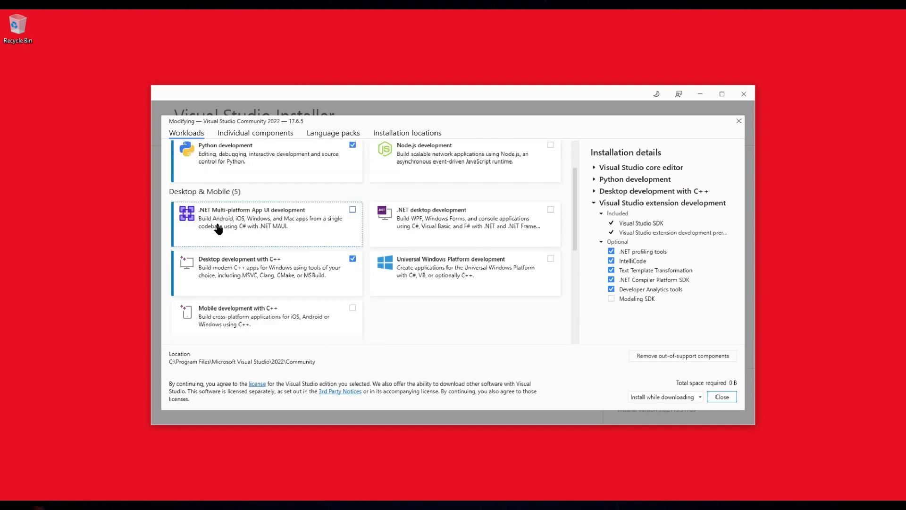
scroll(down, 3)
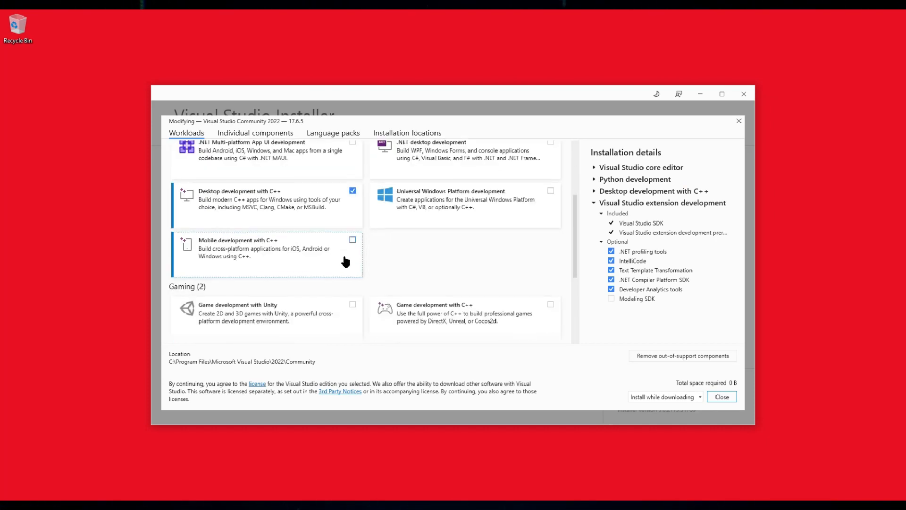
scroll(down, 3)
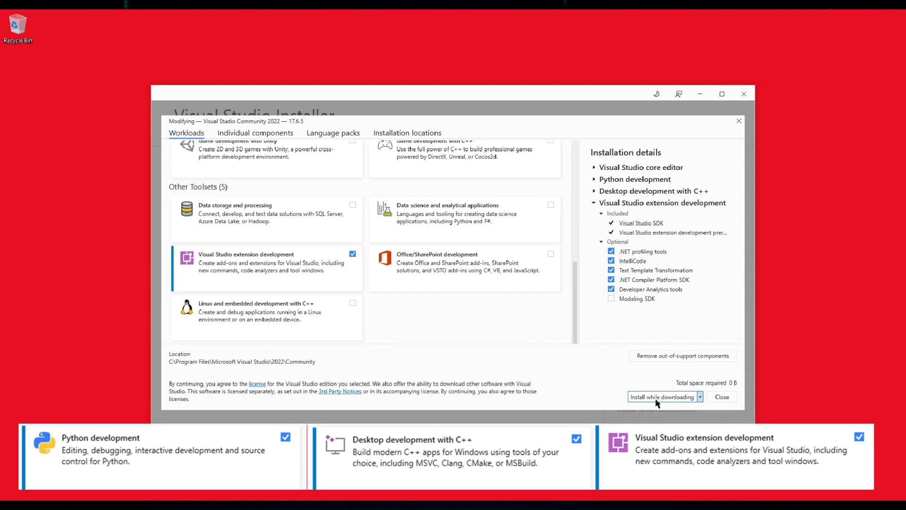
click(700, 397)
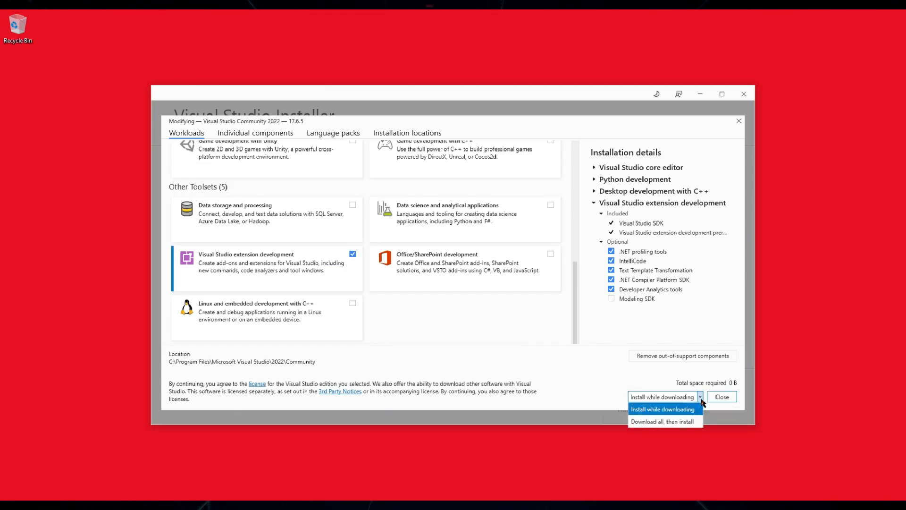
mouse_move(698, 394)
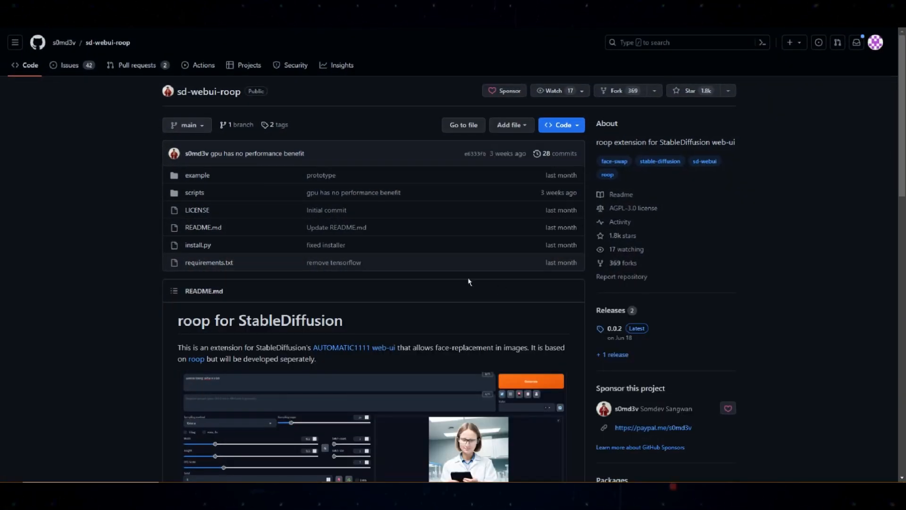
- Scroll to Installation and highlight the pip install insightface==0.7.3 command
scroll(down, 3)
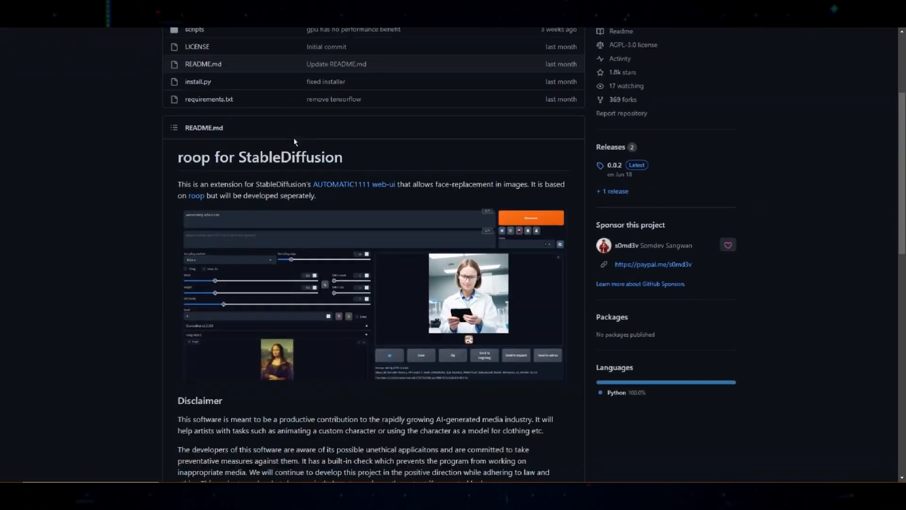
scroll(down, 3)
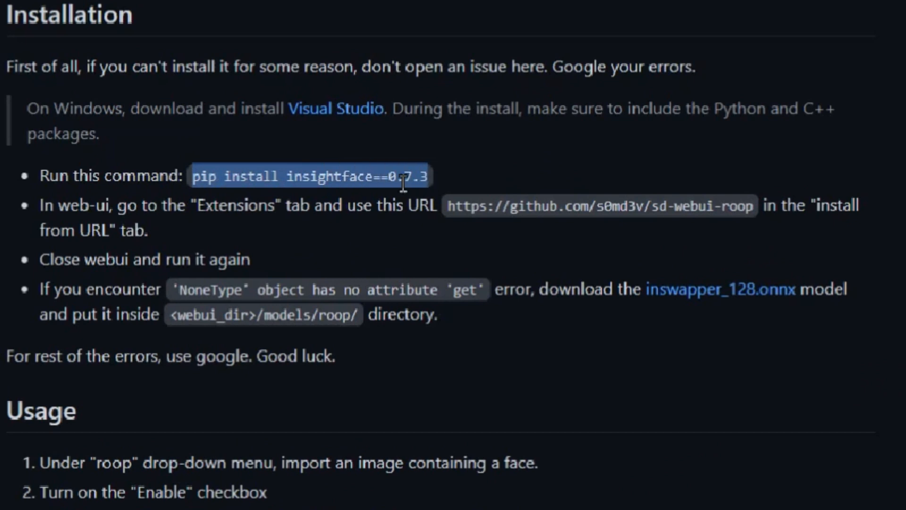
mouse_move(432, 199)
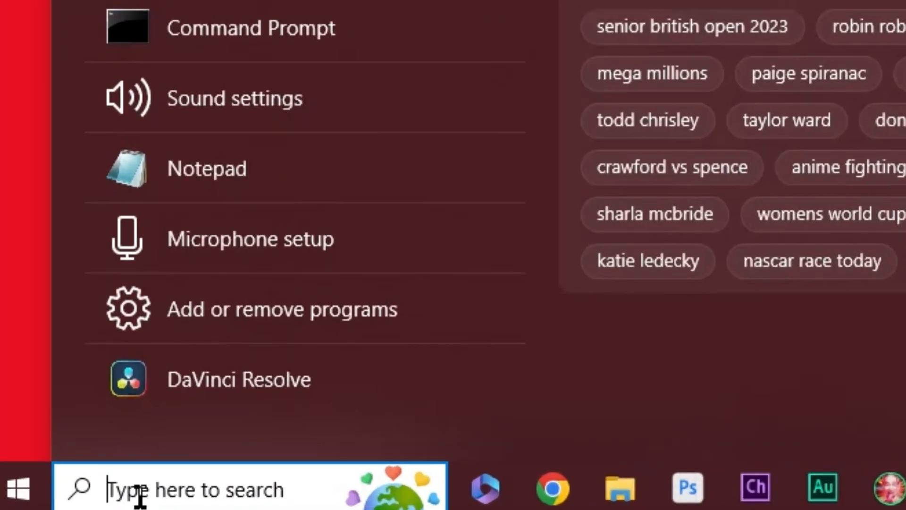
- Open Command Prompt from search and enter pip install insightface==0.7.3
text(cmd)
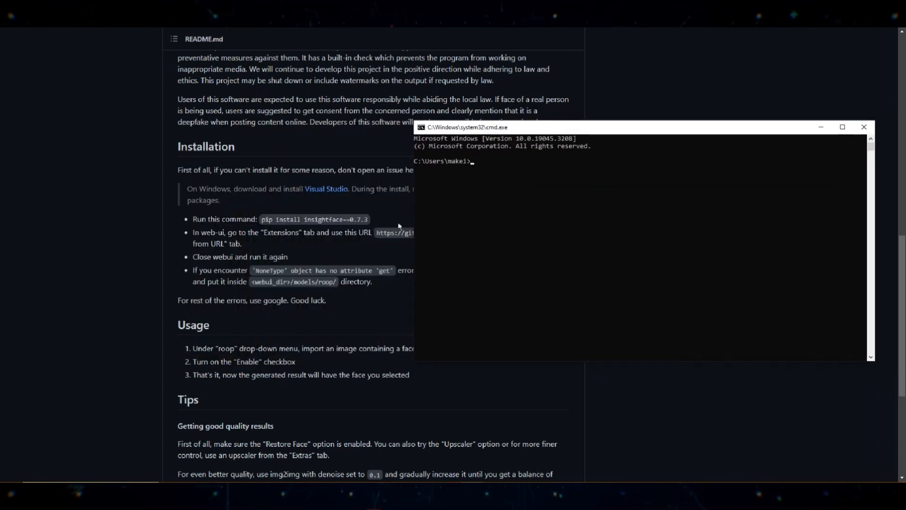
text(pip install insightface==0.7.3)
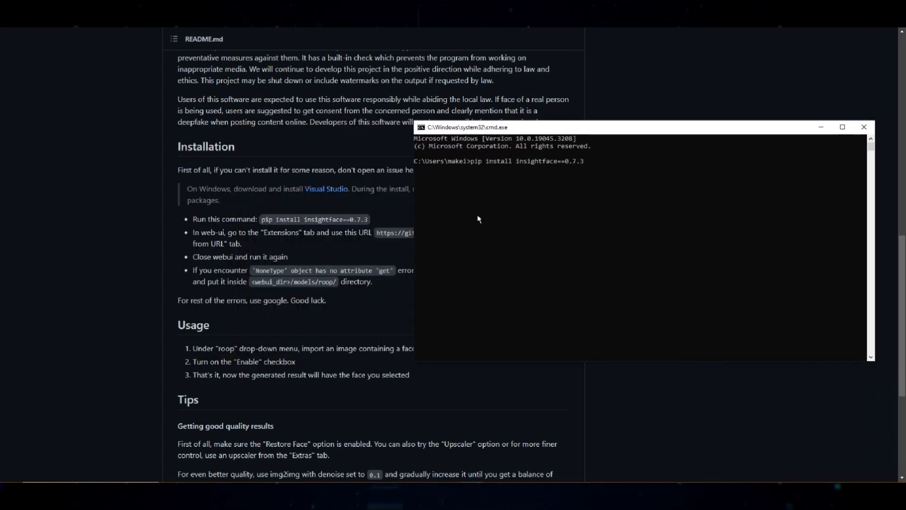
mouse_move(597, 251)
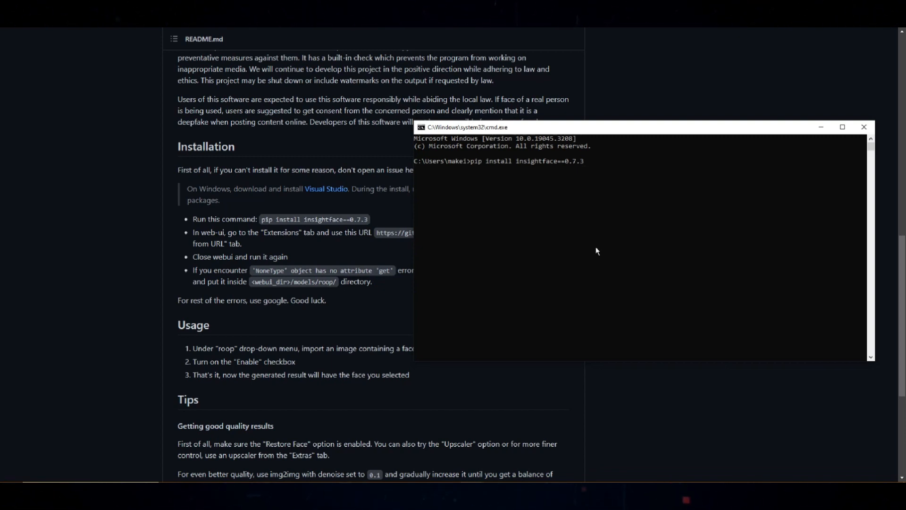
mouse_move(565, 211)
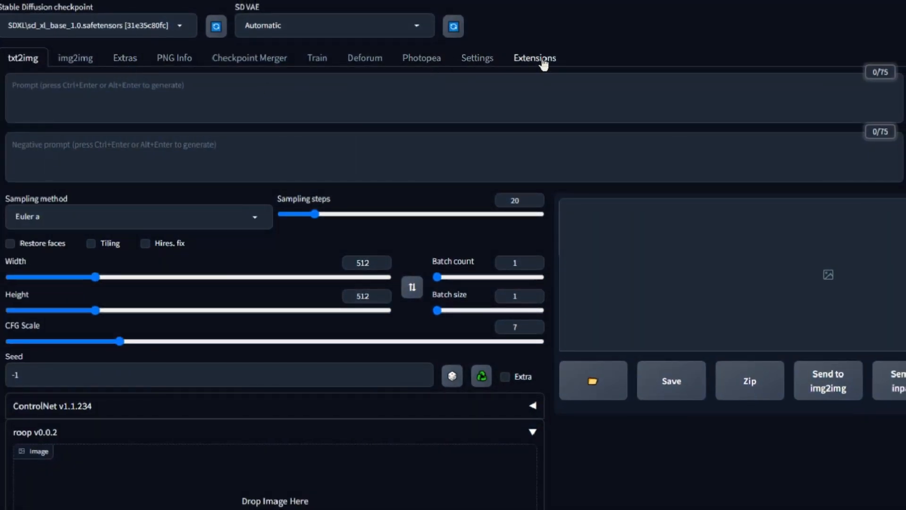
- Check installed extensions for updates, then apply and restart the UI
click(534, 57)
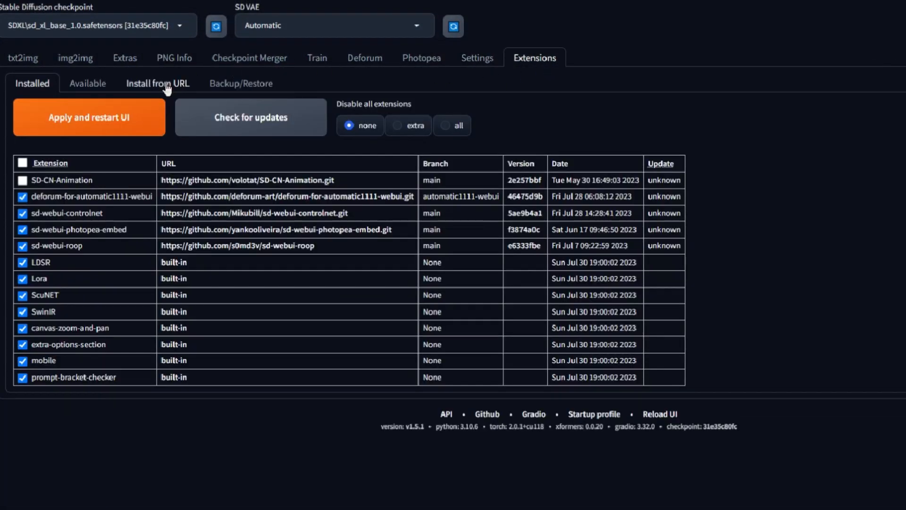
click(157, 83)
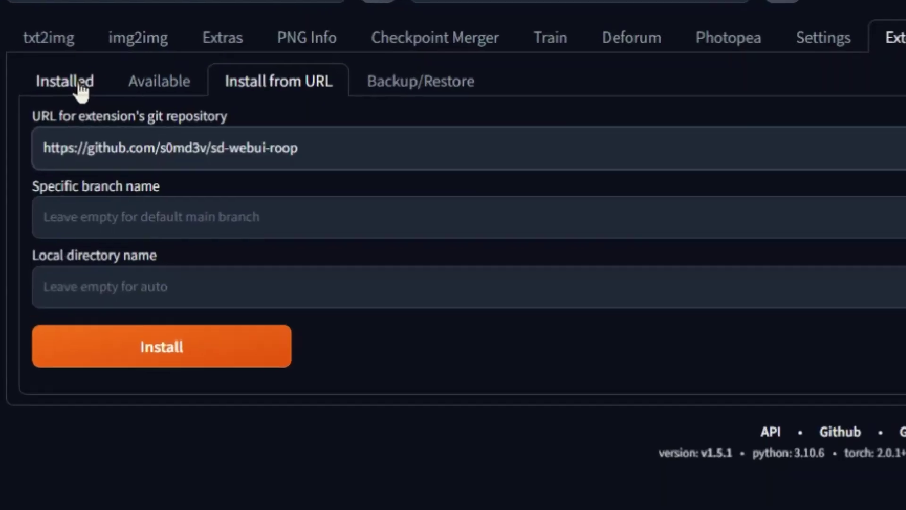
click(64, 80)
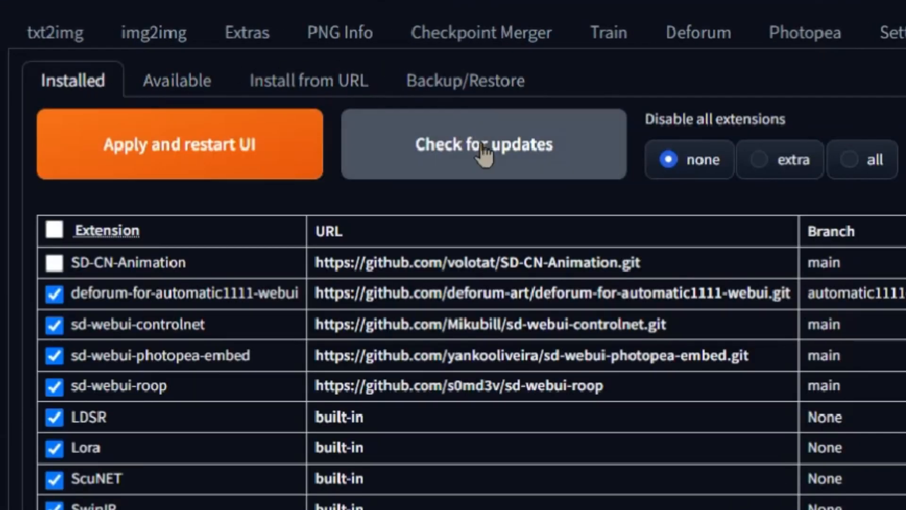
mouse_move(513, 159)
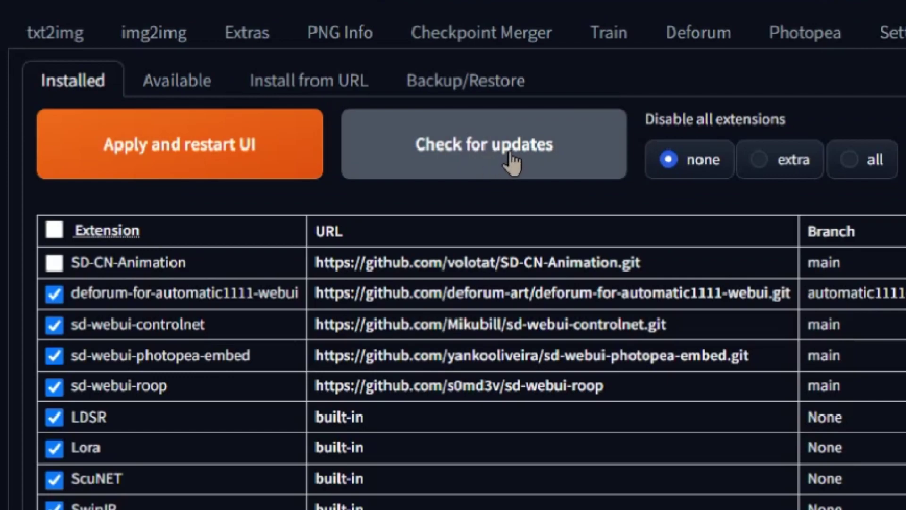
click(483, 144)
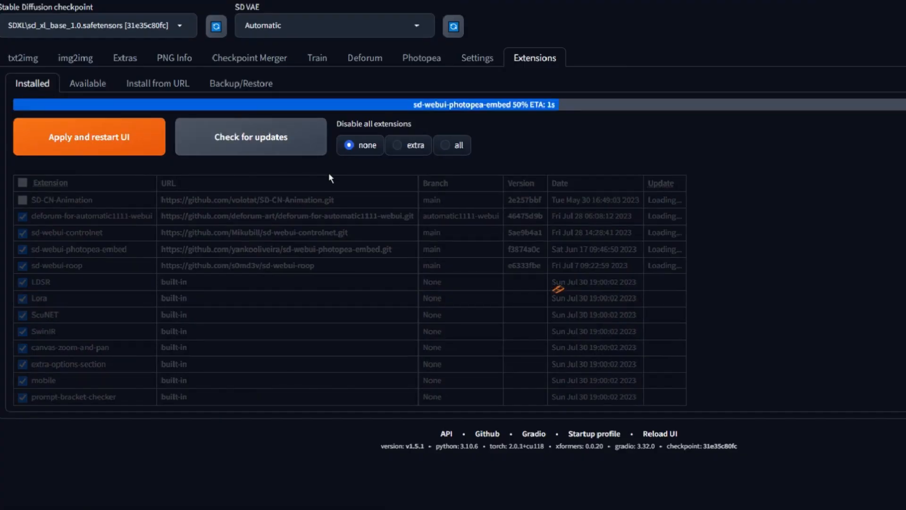
click(250, 137)
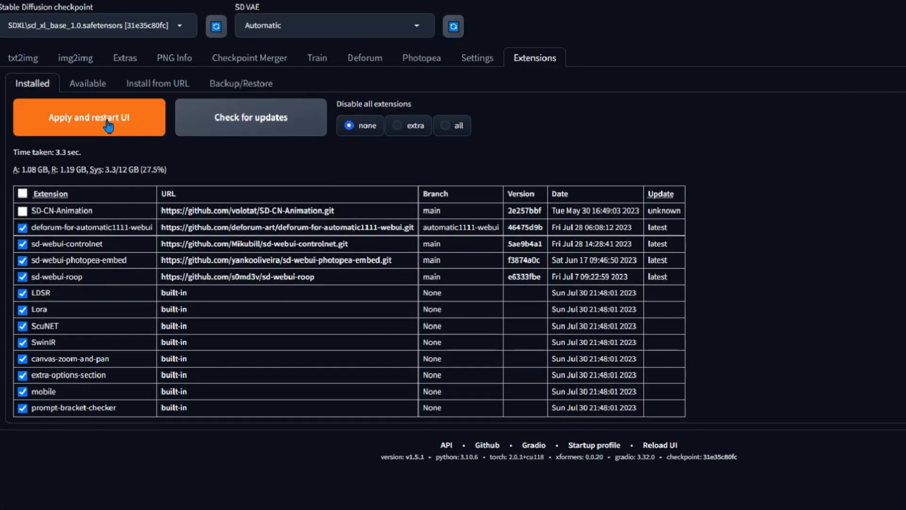
- Confirm roop appears in img2img, then expand the roop v0.0.2 panel on txt2img
click(89, 117)
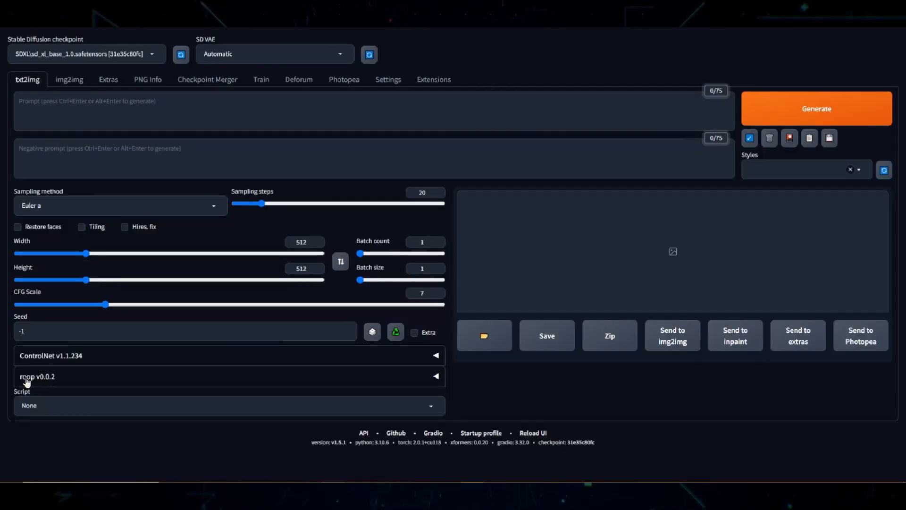
mouse_move(105, 382)
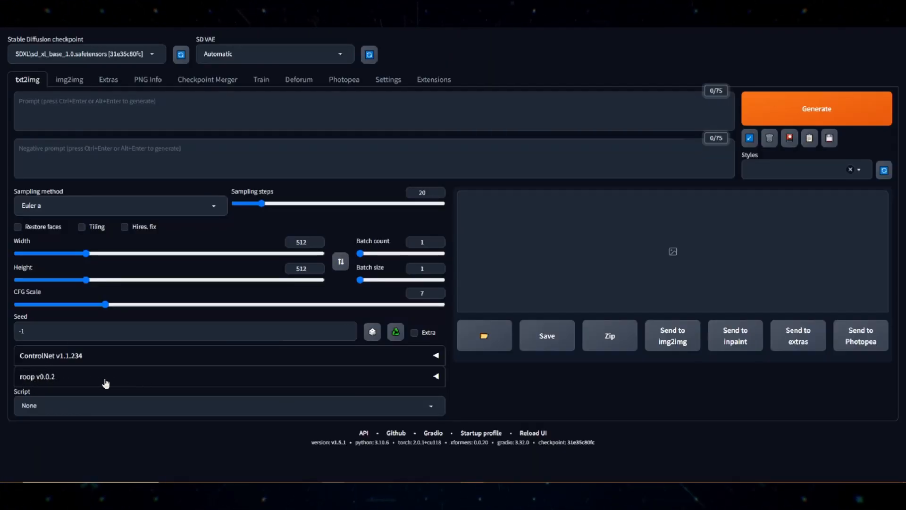
mouse_move(77, 91)
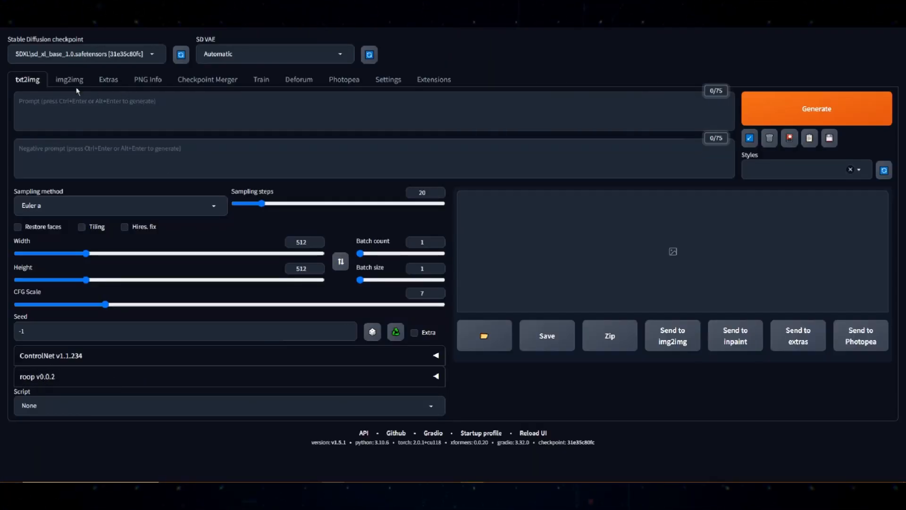
click(69, 79)
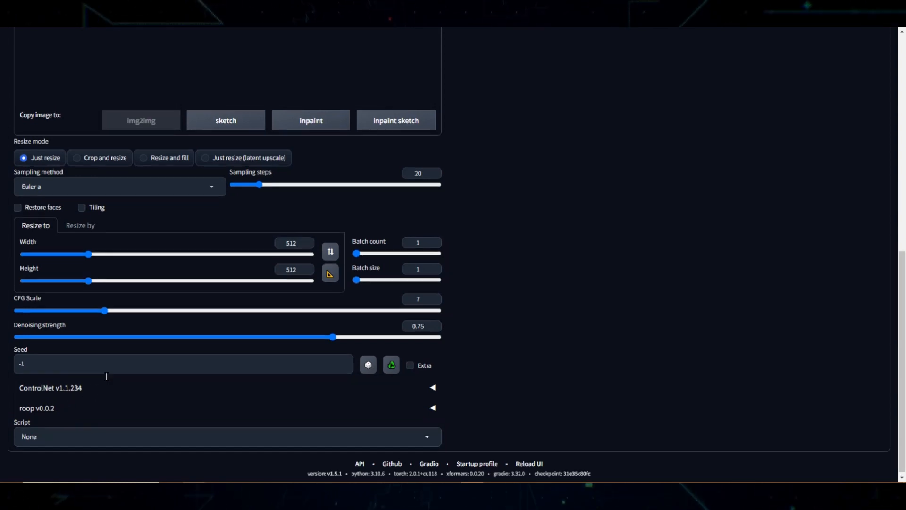
scroll(up, 3)
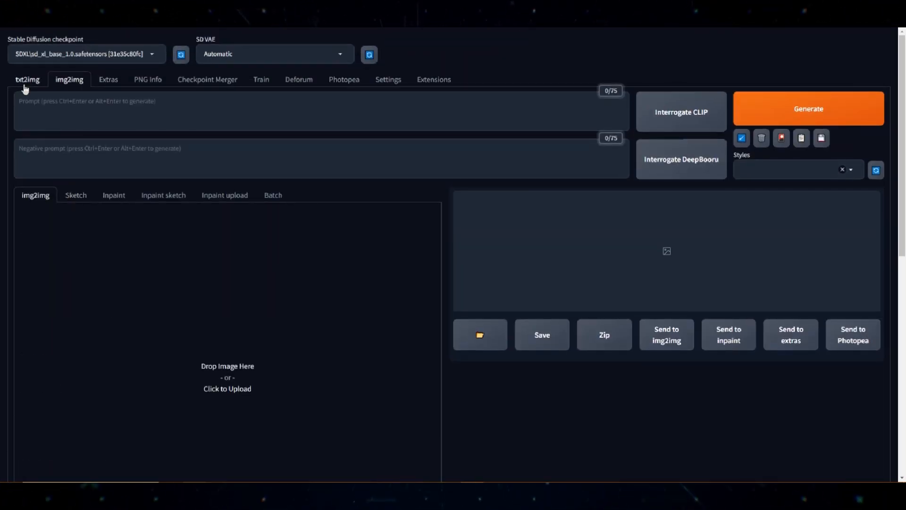
click(27, 79)
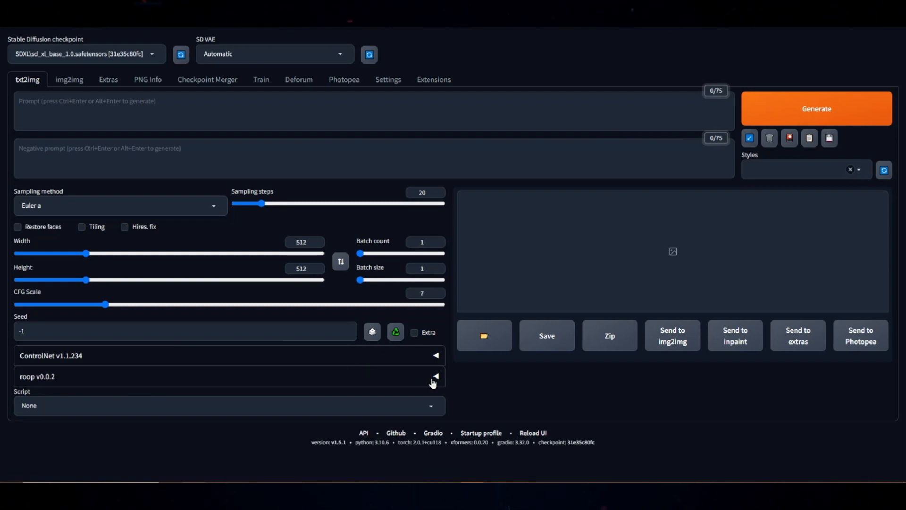
click(432, 376)
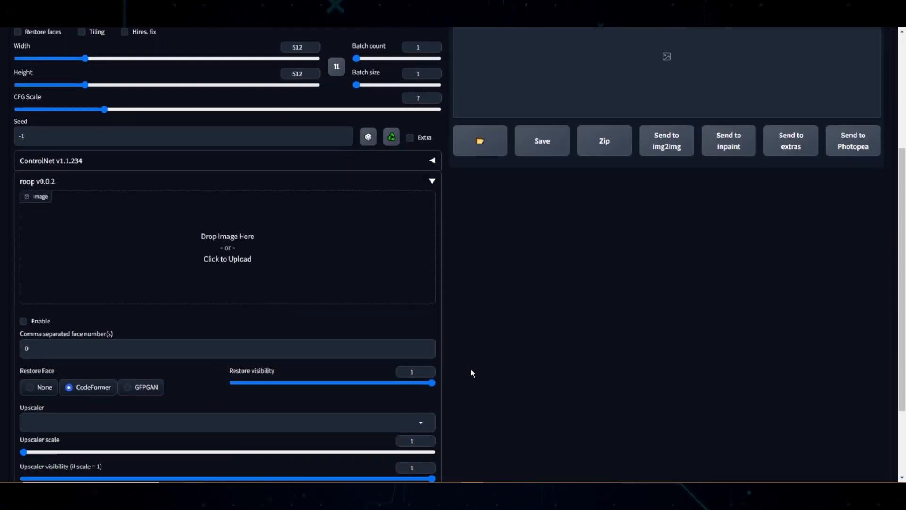
- Tick roop's Enable checkbox on txt2img and click the face image drop area
scroll(down, 3)
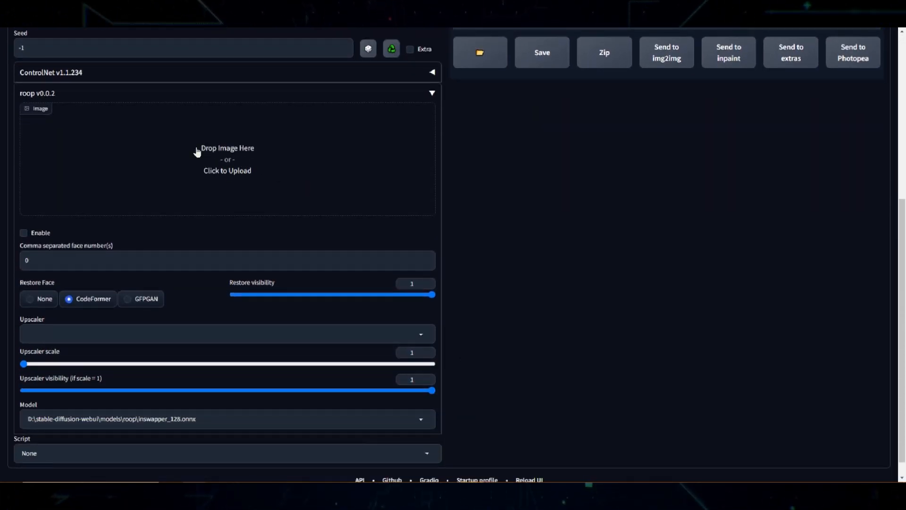
mouse_move(123, 126)
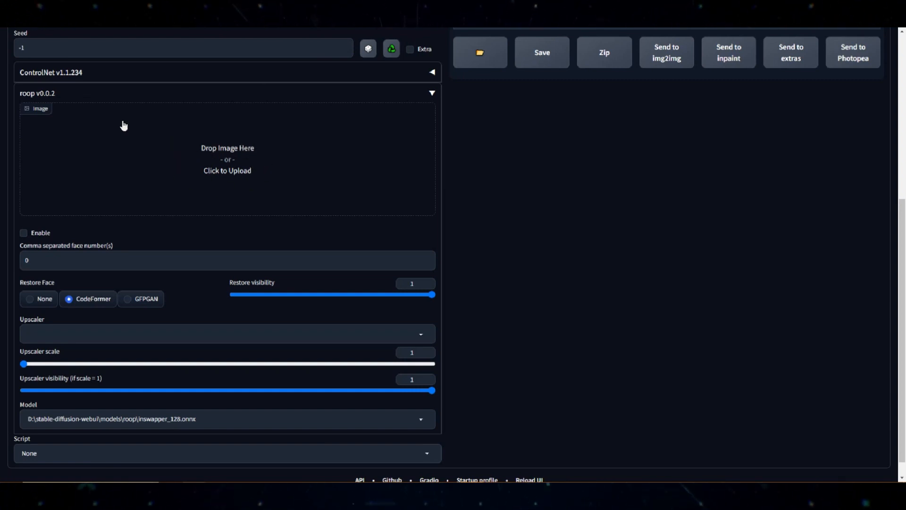
mouse_move(183, 196)
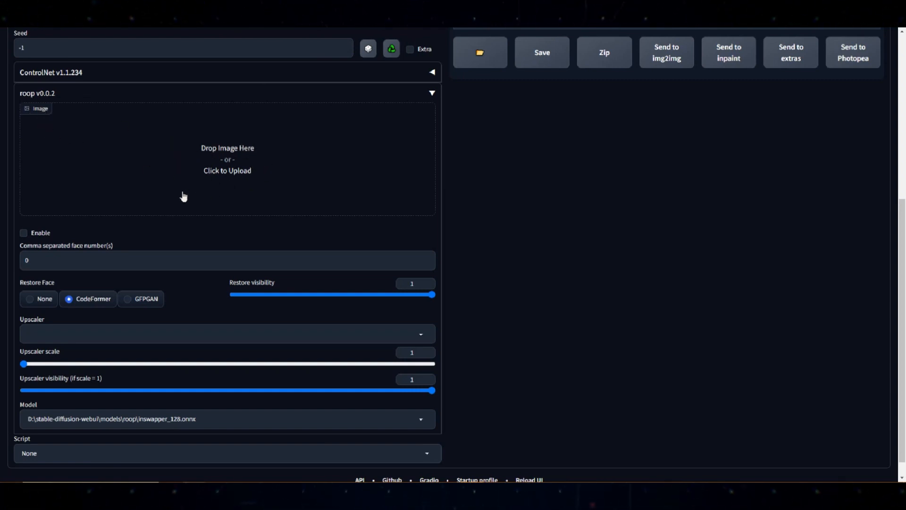
mouse_move(24, 242)
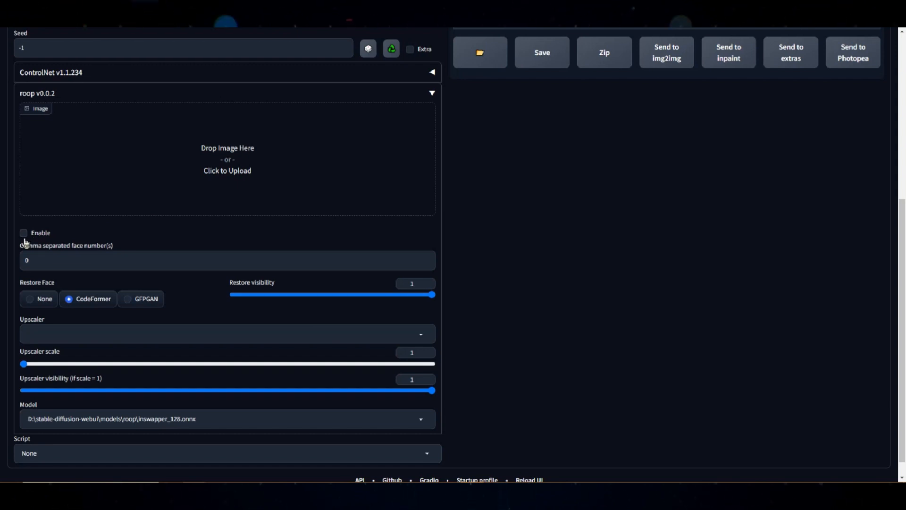
click(23, 233)
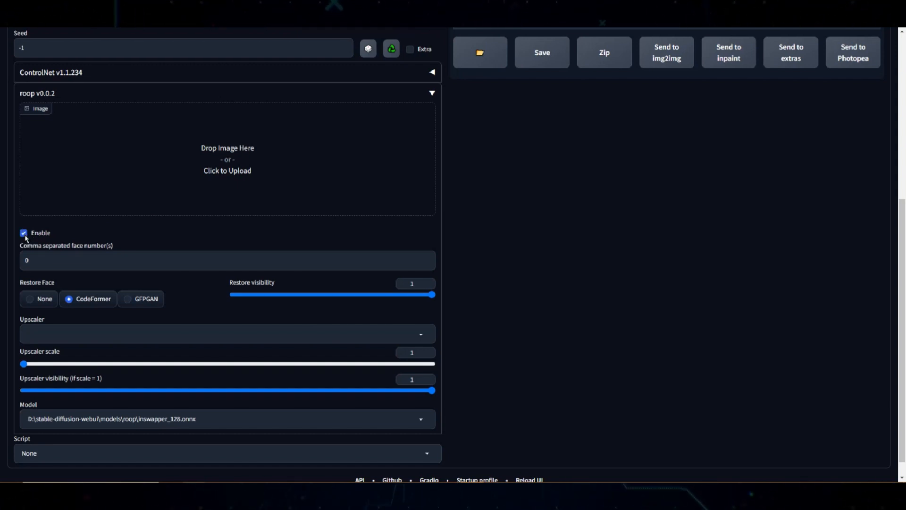
mouse_move(31, 240)
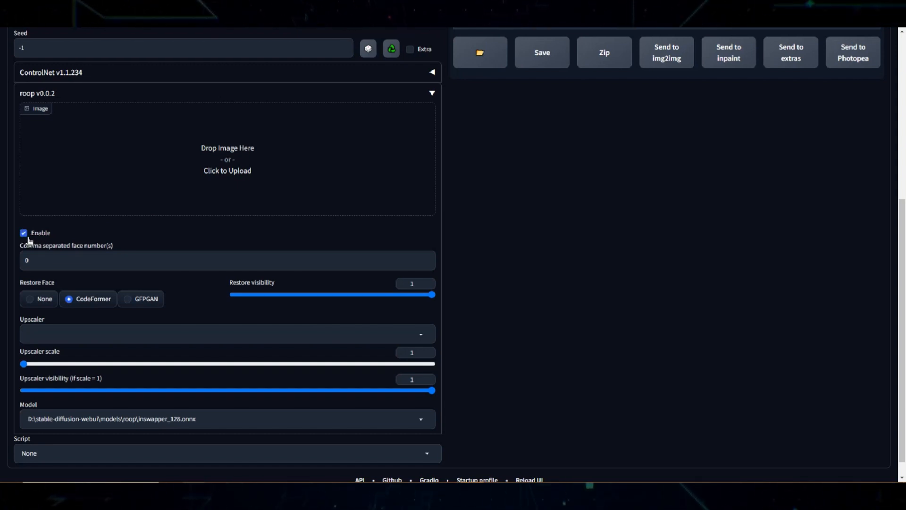
click(227, 159)
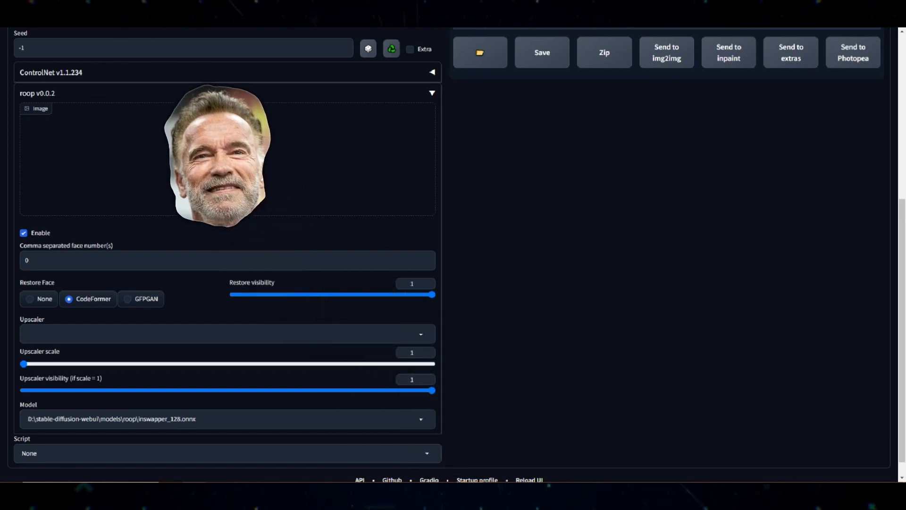
click(24, 233)
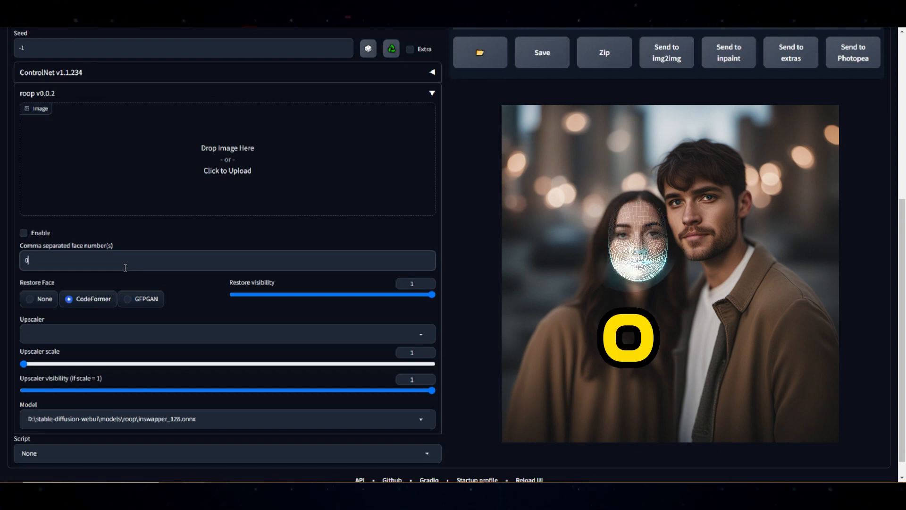
text(,1)
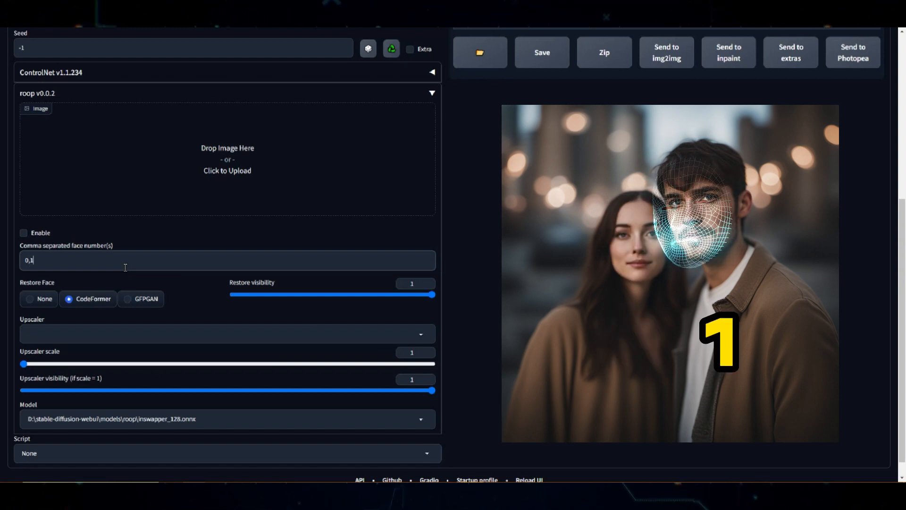
text(,2,3)
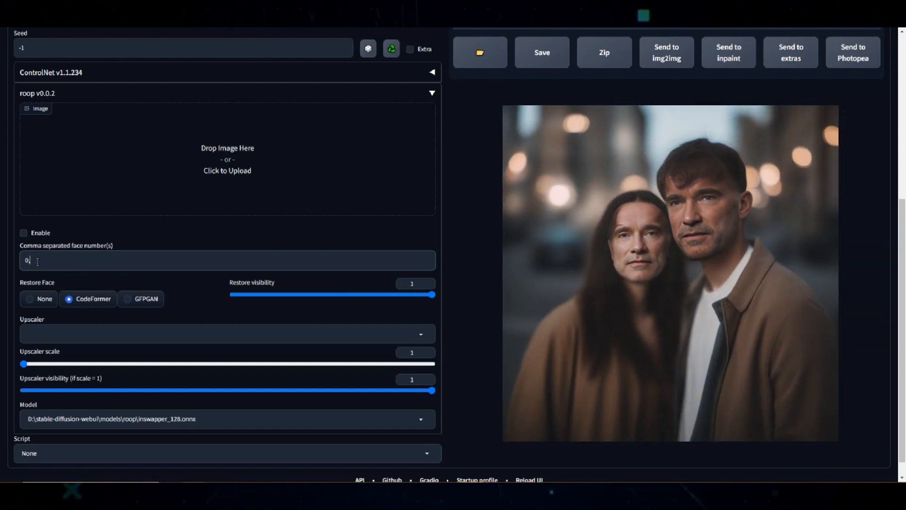
text(1)
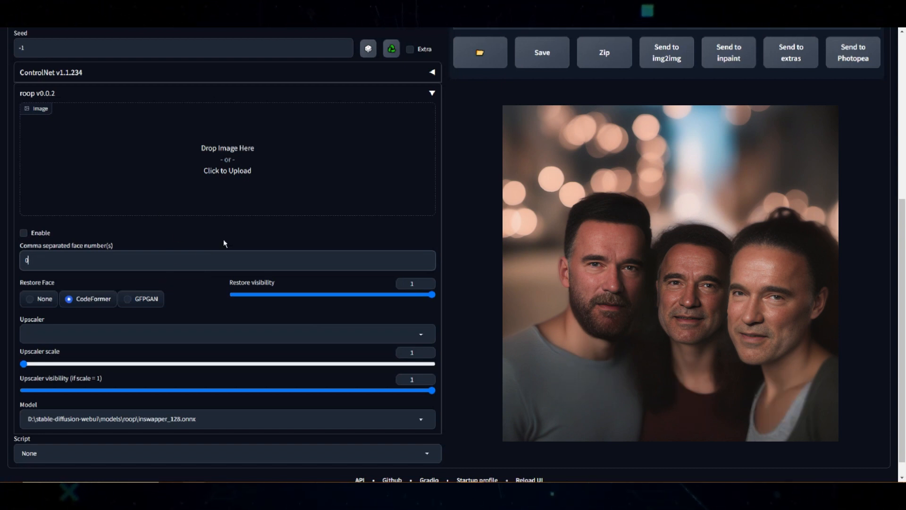
mouse_move(272, 245)
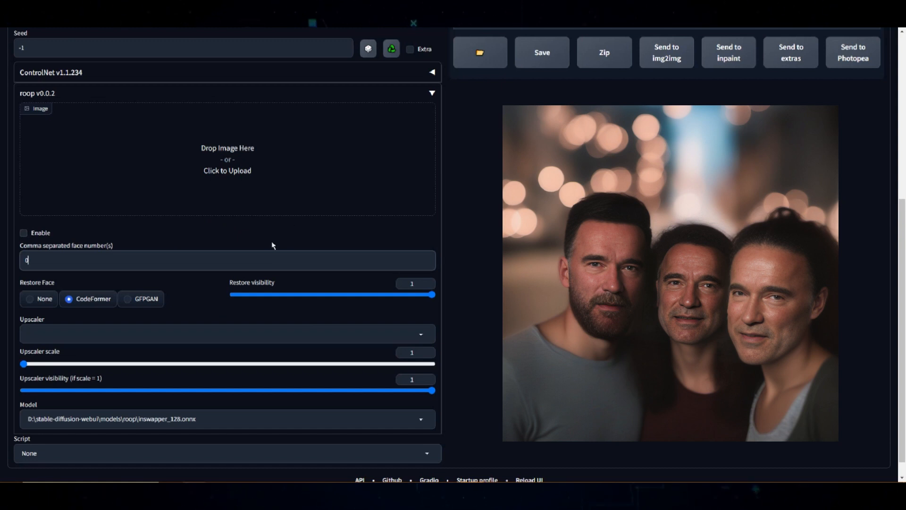
mouse_move(98, 253)
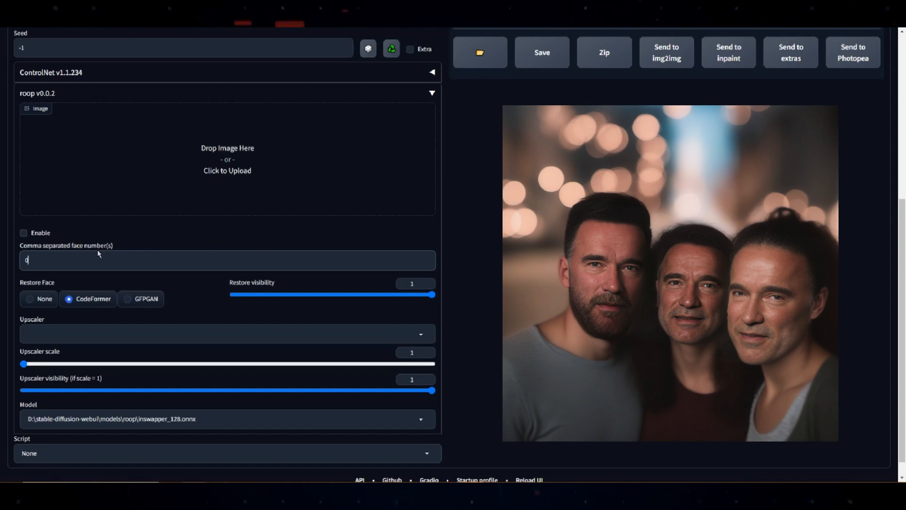
mouse_move(600, 399)
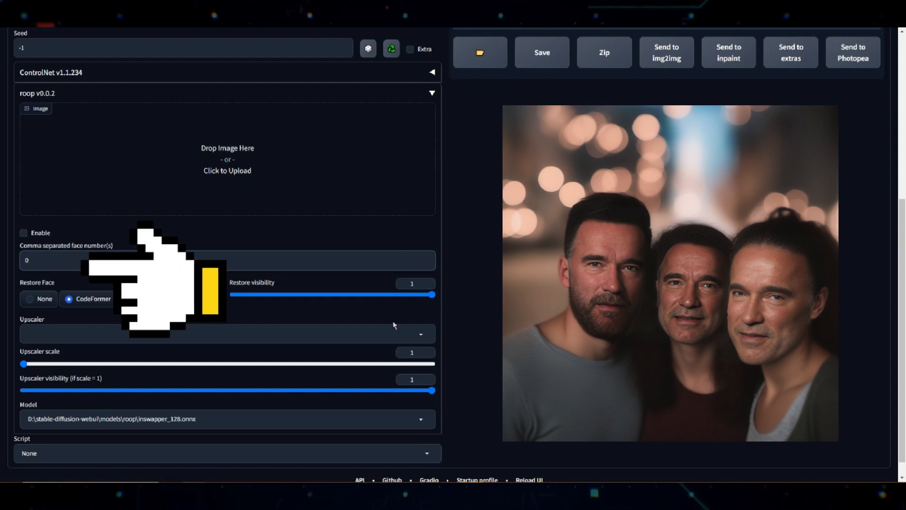
mouse_move(688, 393)
text(,)
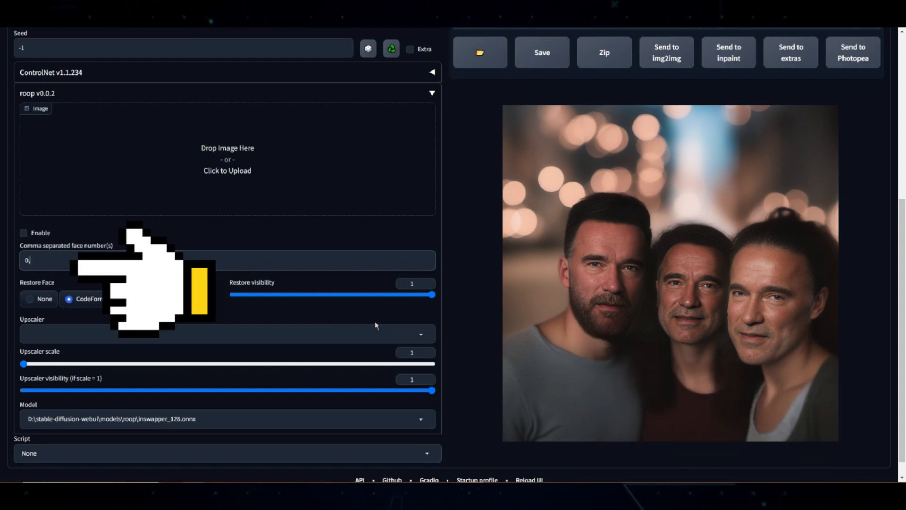
text(1,)
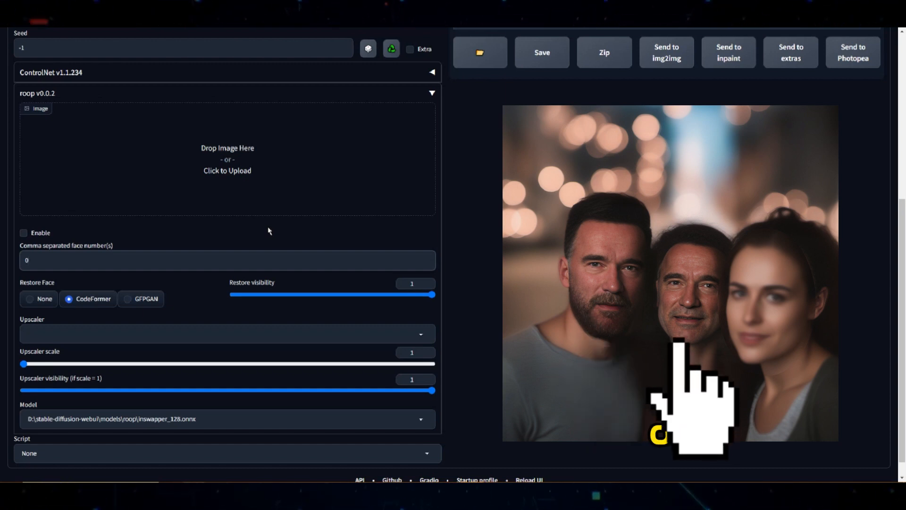
mouse_move(266, 225)
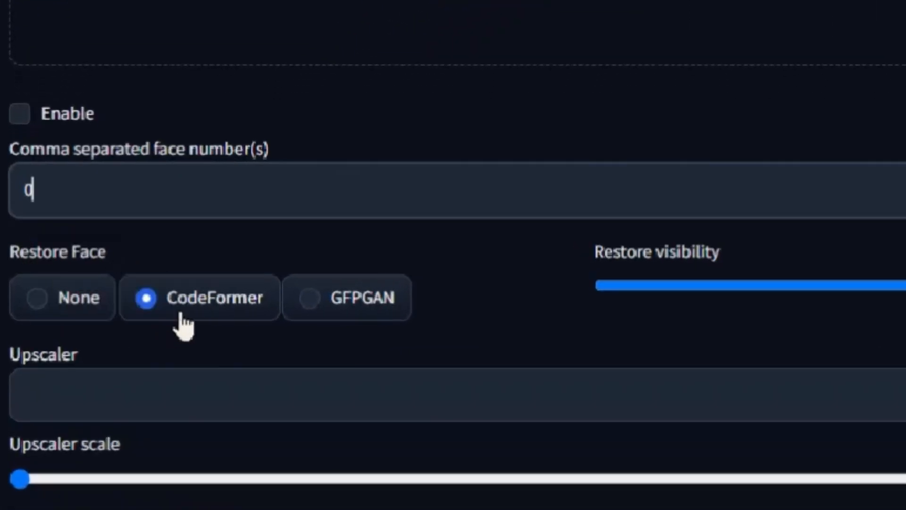
mouse_move(242, 379)
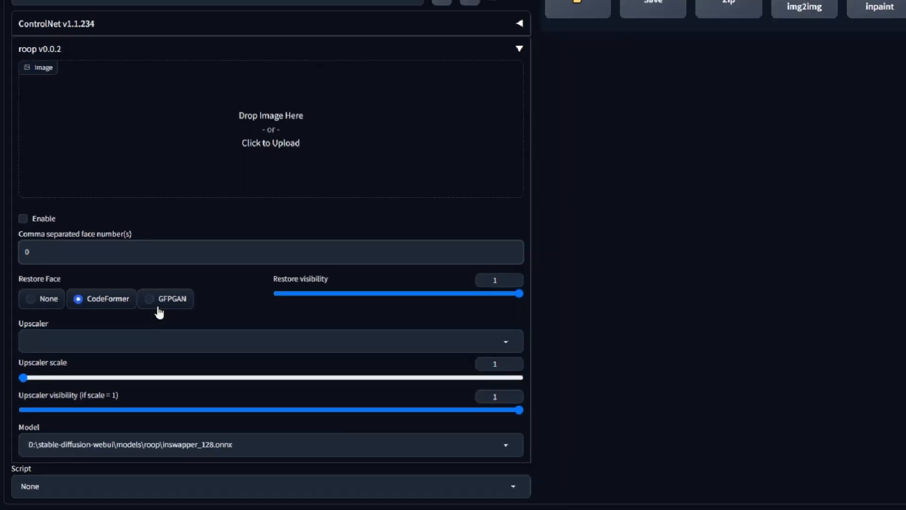
click(29, 298)
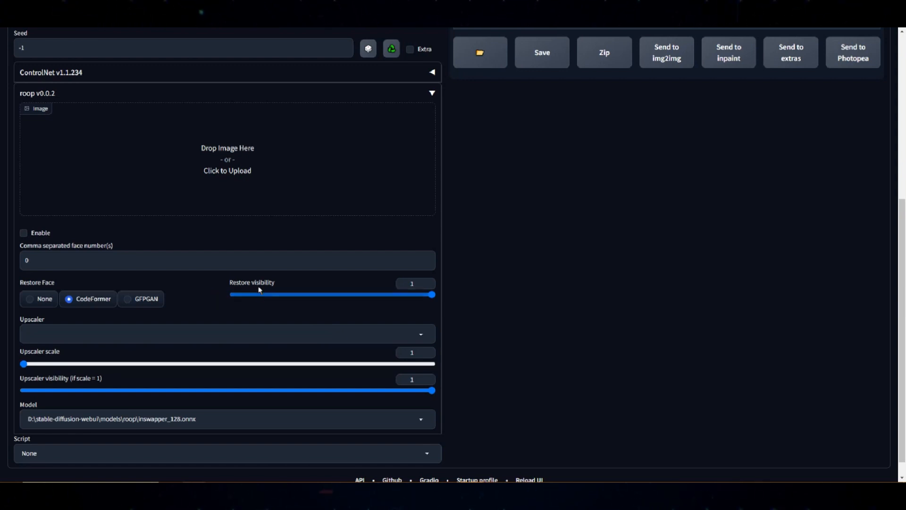
mouse_move(302, 278)
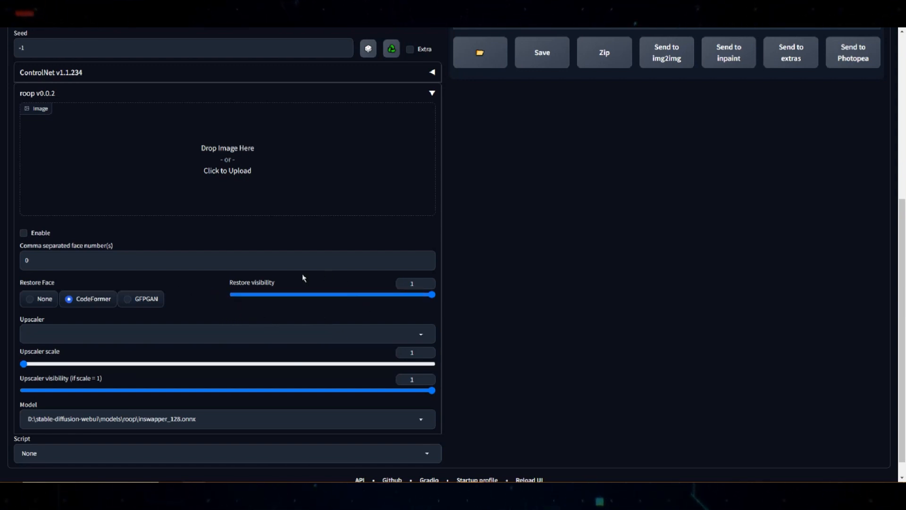
scroll(down, 3)
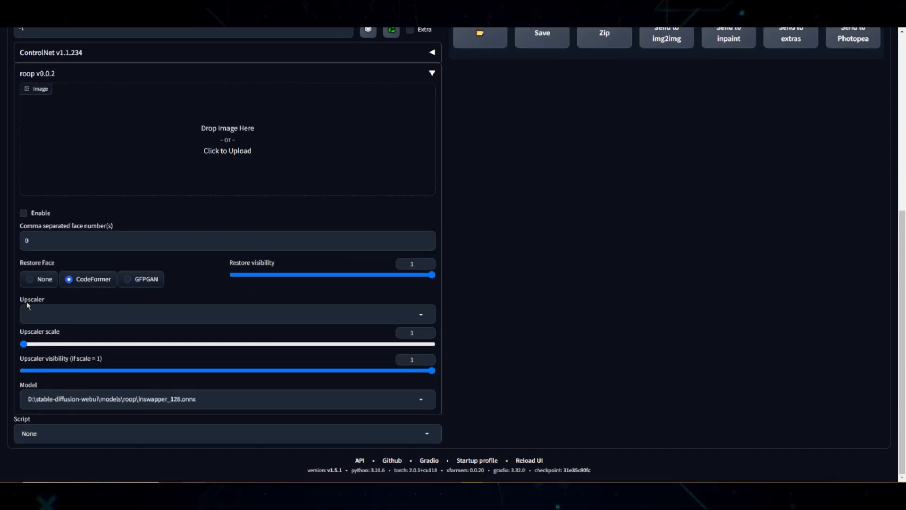
mouse_move(393, 303)
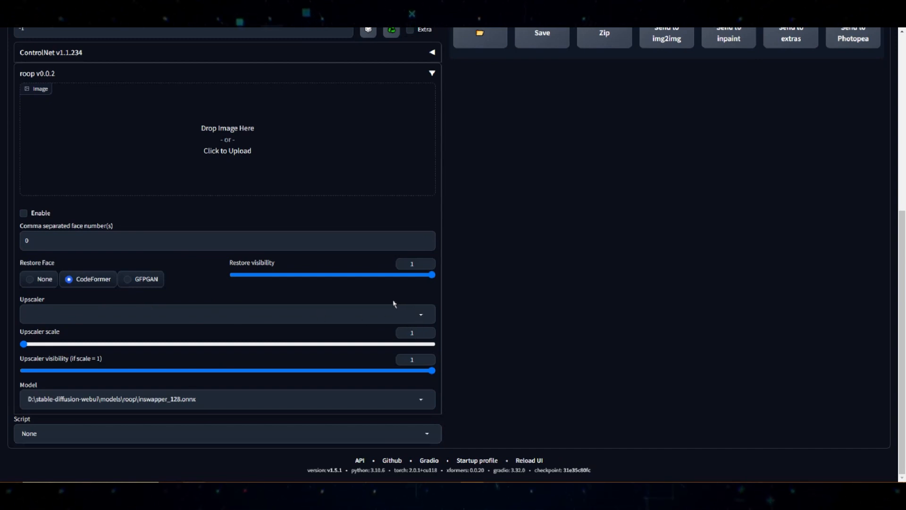
click(227, 314)
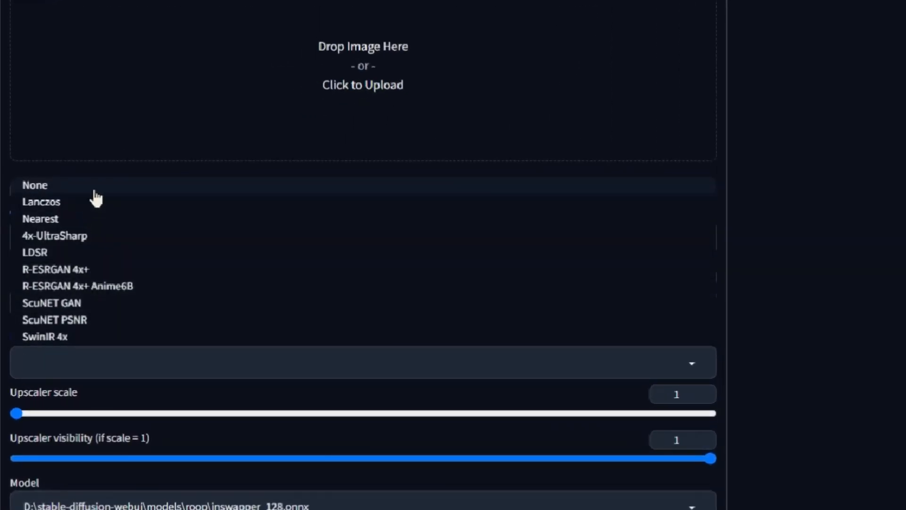
mouse_move(73, 302)
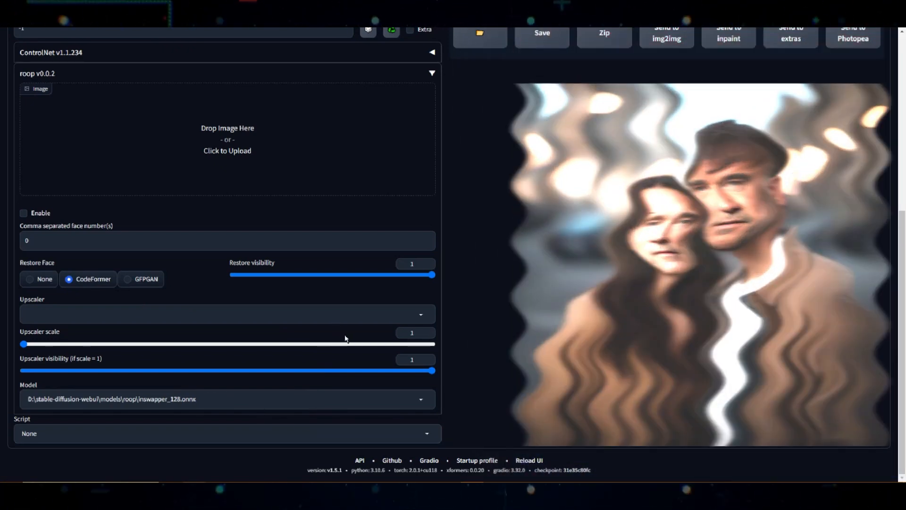
- Enter the prompt 'portrait of a cyborg, bokeh background' and set width and height to 1024
scroll(up, 3)
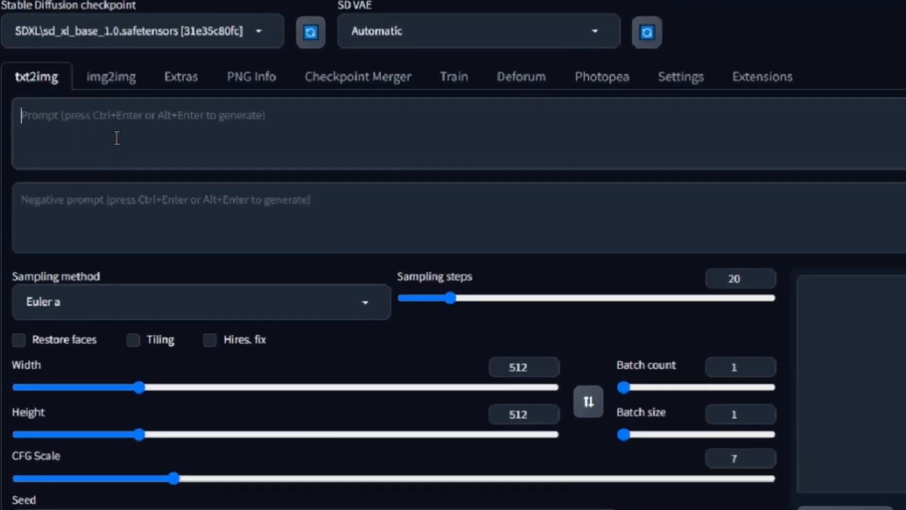
text(portrait of a cyborg, bokeh background)
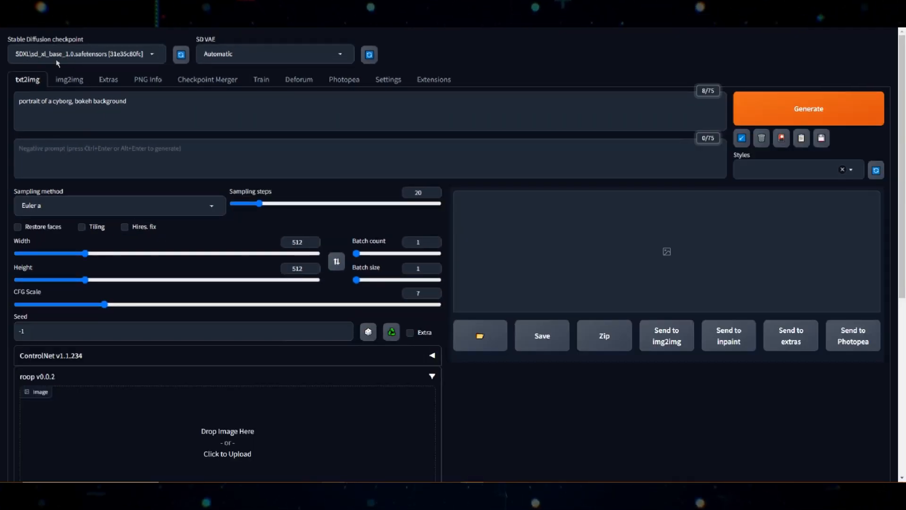
triple_click(298, 241)
text(1024)
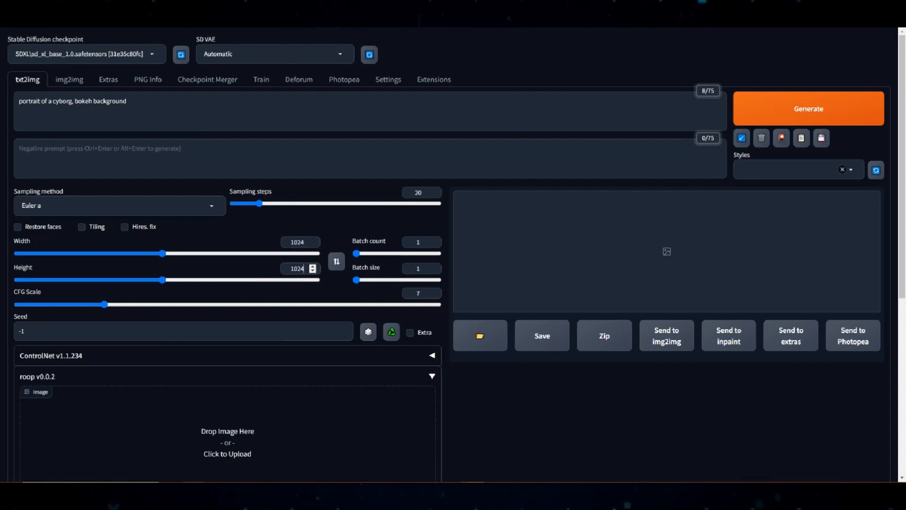
scroll(down, 3)
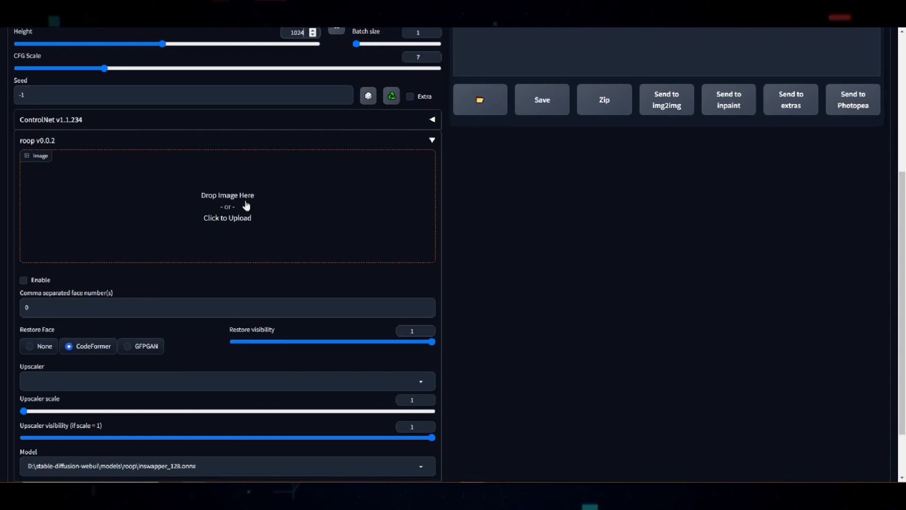
- Upload the face photo into roop's Image box and enable roop
click(227, 207)
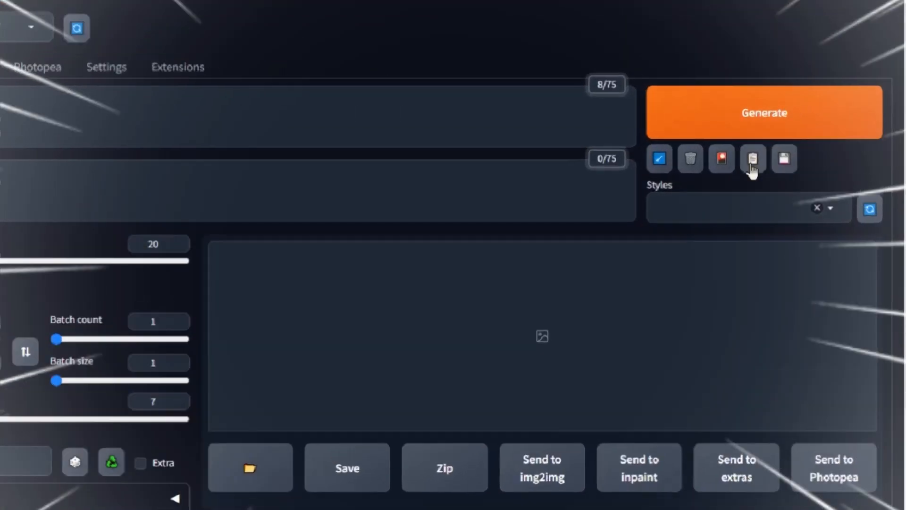
click(764, 112)
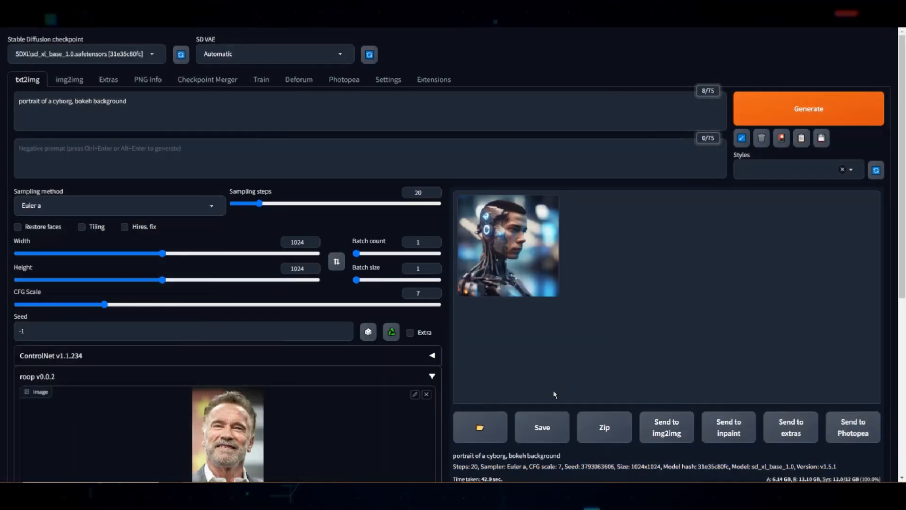
mouse_move(350, 372)
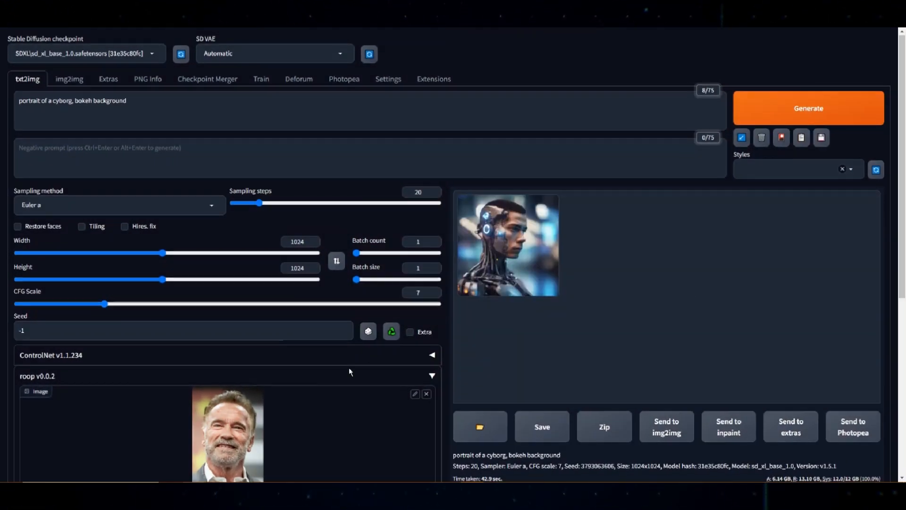
scroll(down, 3)
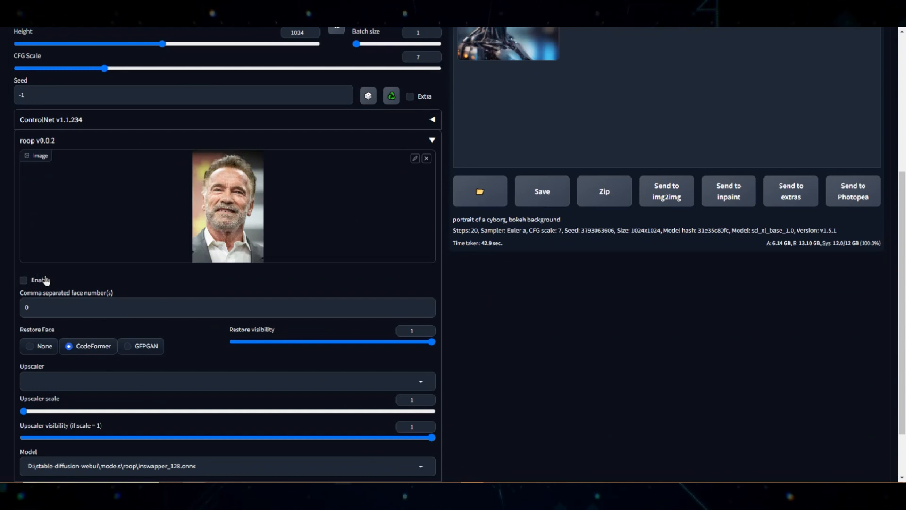
click(24, 279)
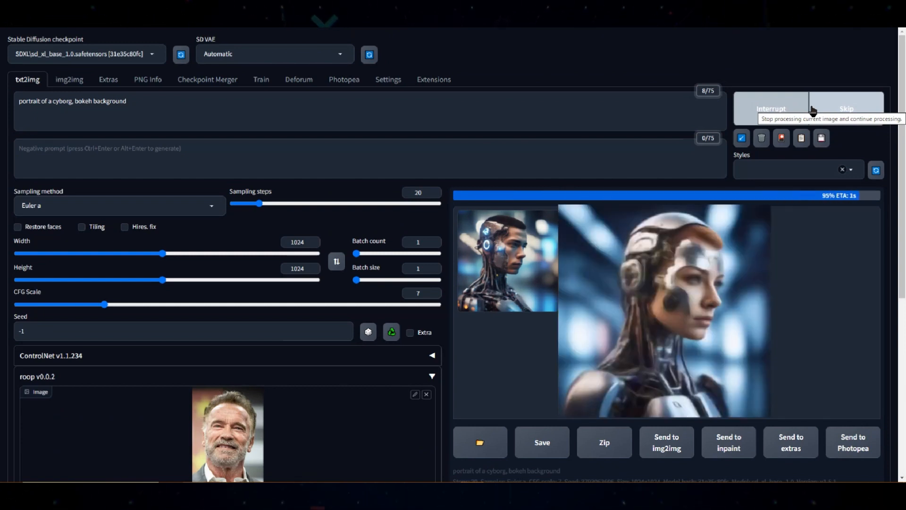
mouse_move(376, 362)
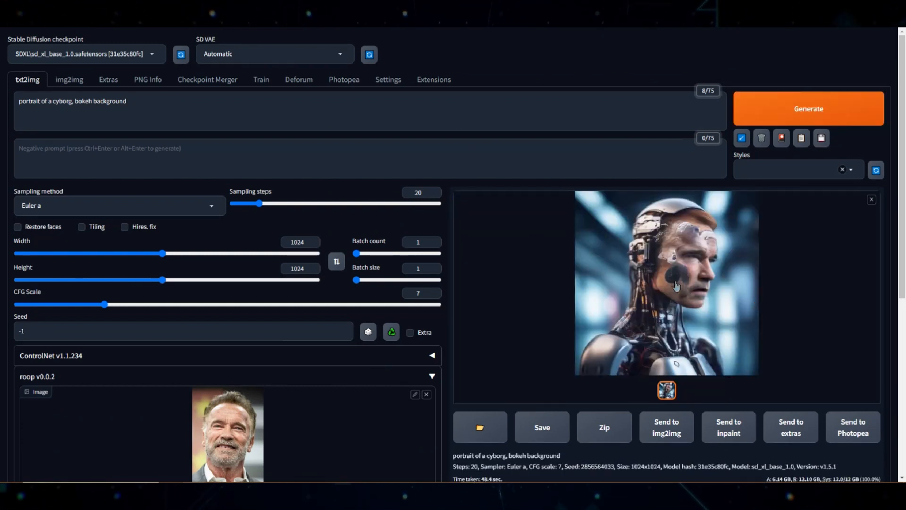
- View the face-swapped cyborg portrait full size, then close the lightbox
click(666, 283)
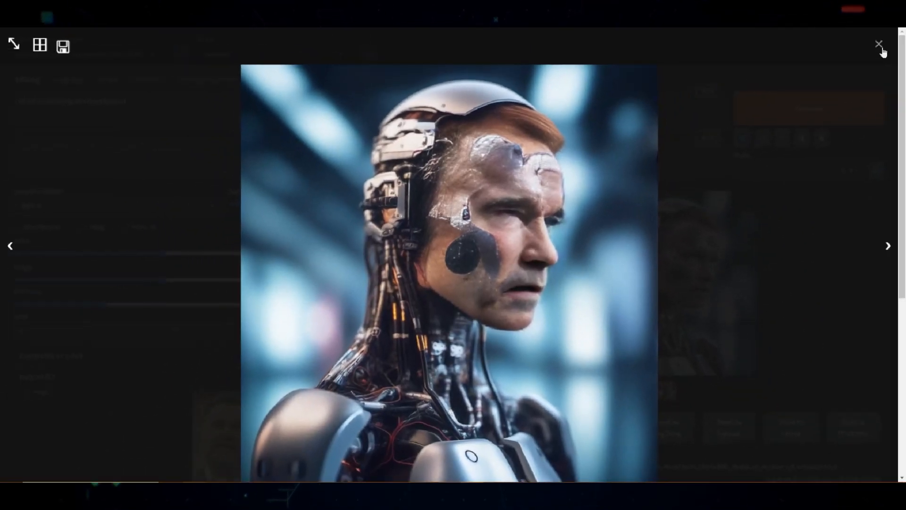
click(879, 44)
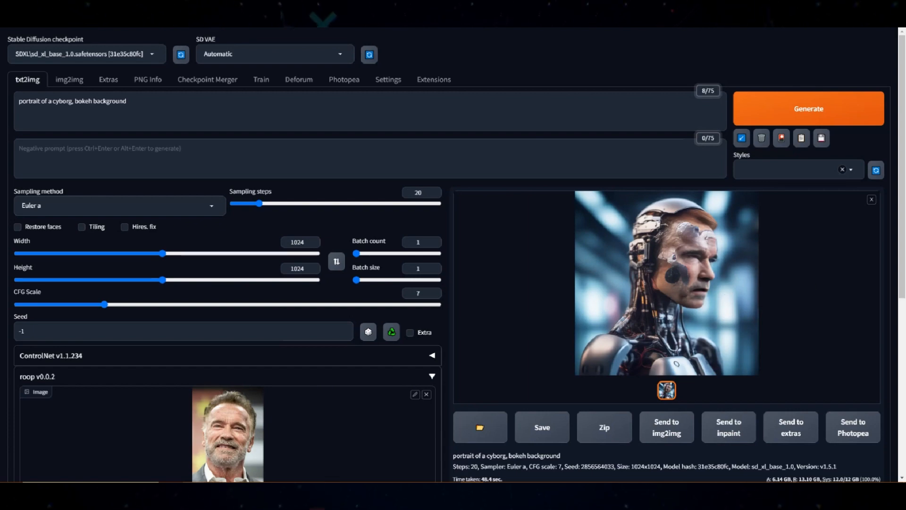
scroll(down, 3)
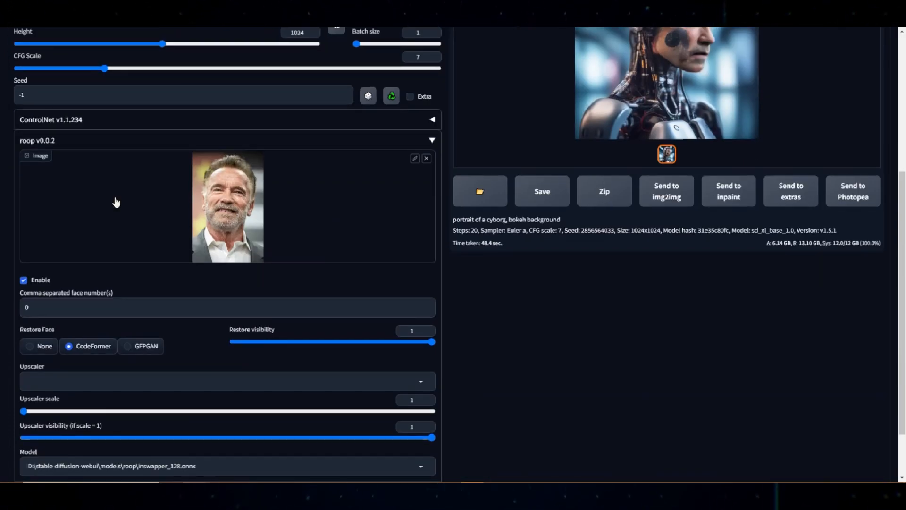
scroll(up, 3)
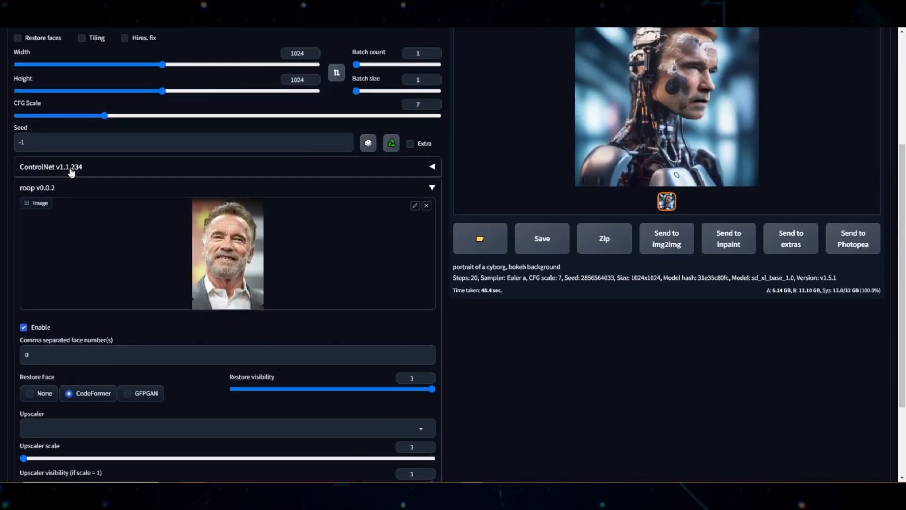
scroll(up, 3)
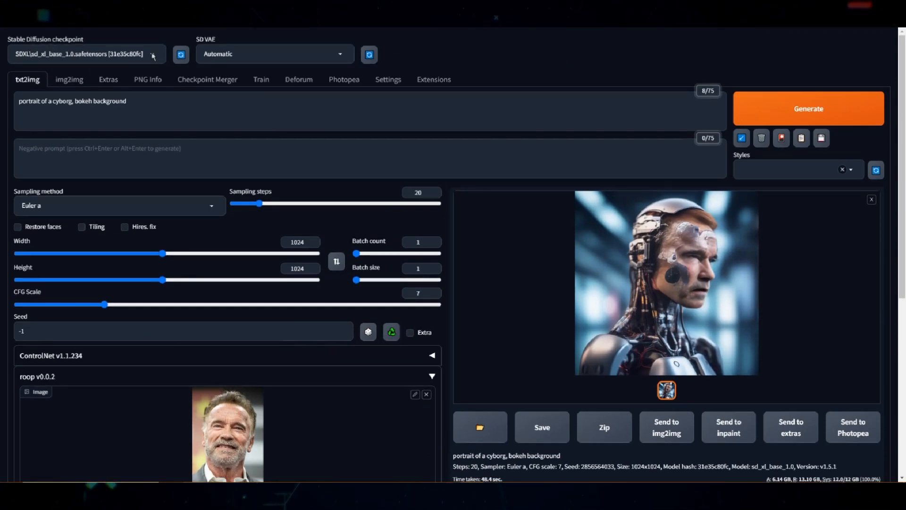
- Switch the checkpoint to epiCRealism and set ControlNet Unit 0 to OpenPose on the portrait photo
click(90, 53)
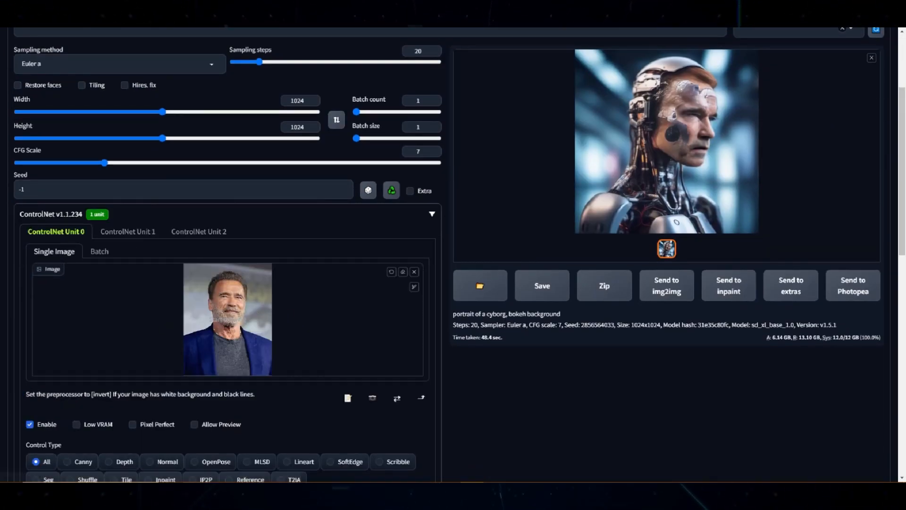
click(217, 461)
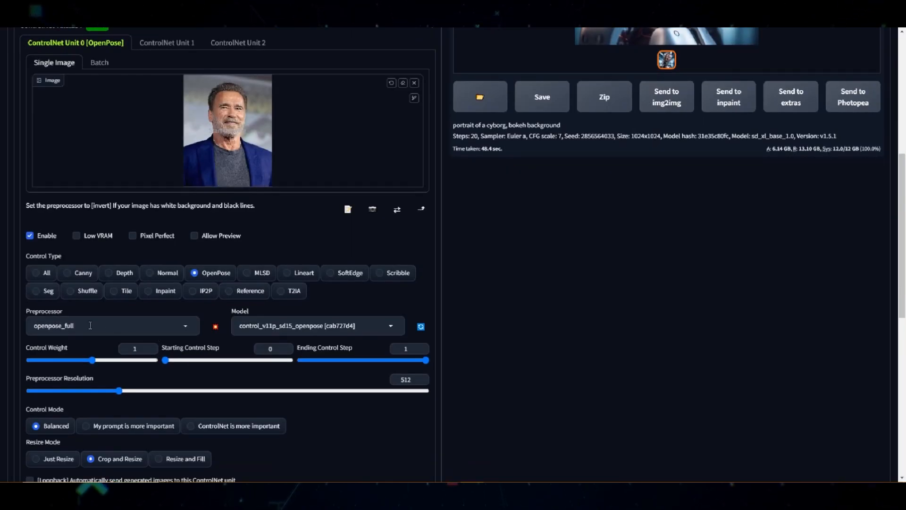
scroll(up, 3)
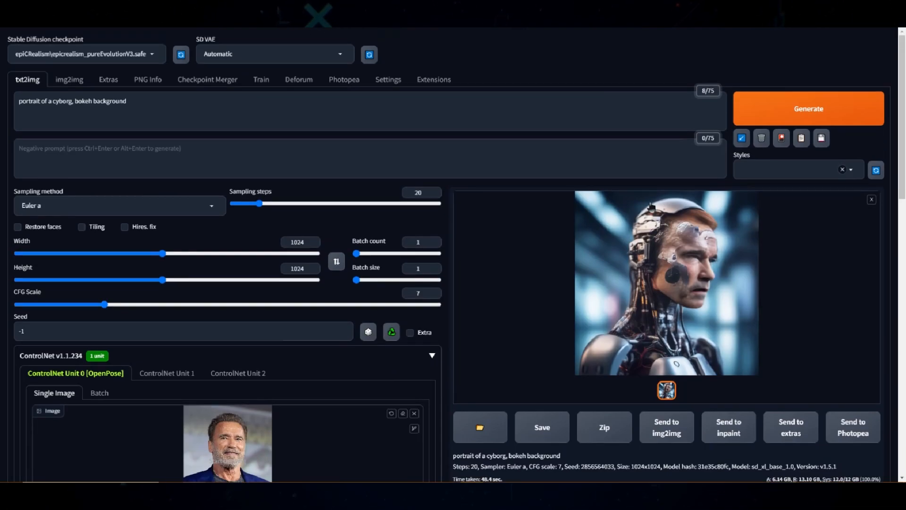
- Generate the pose-guided cyborg portrait and preview the face-swapped result enlarged
click(808, 108)
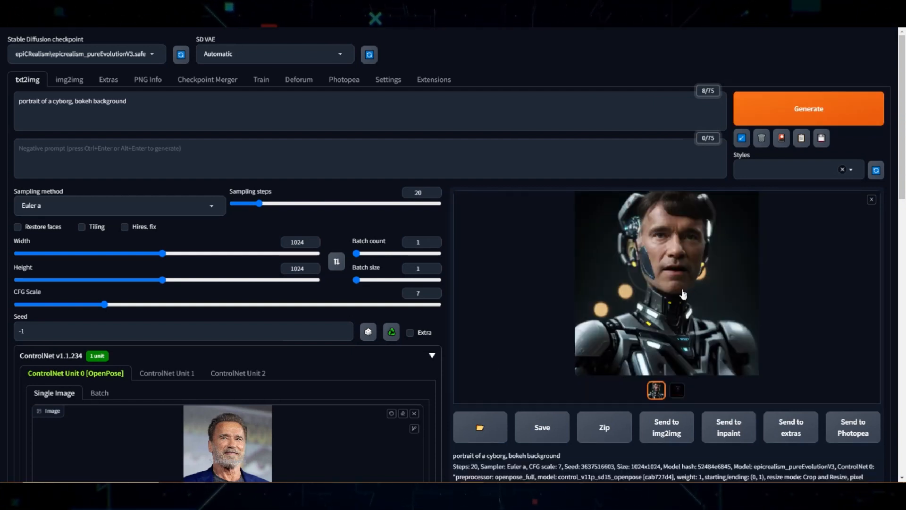
click(667, 284)
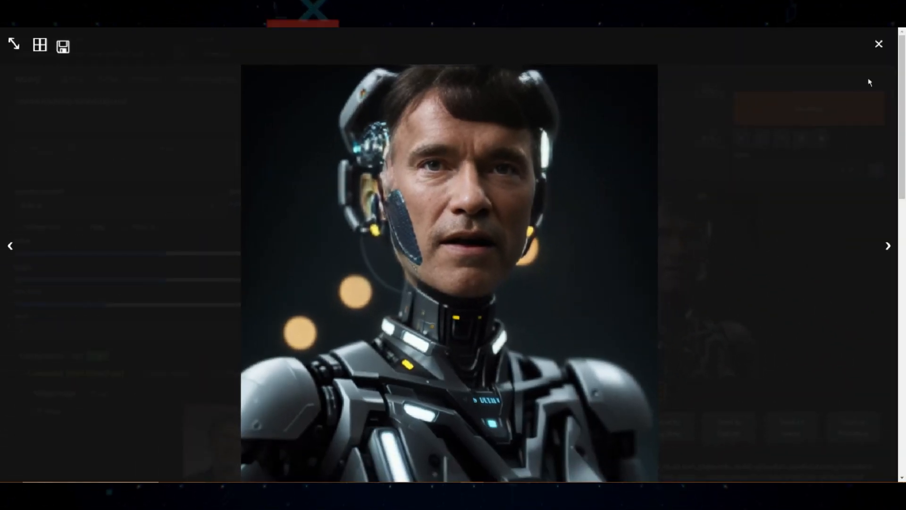
click(879, 44)
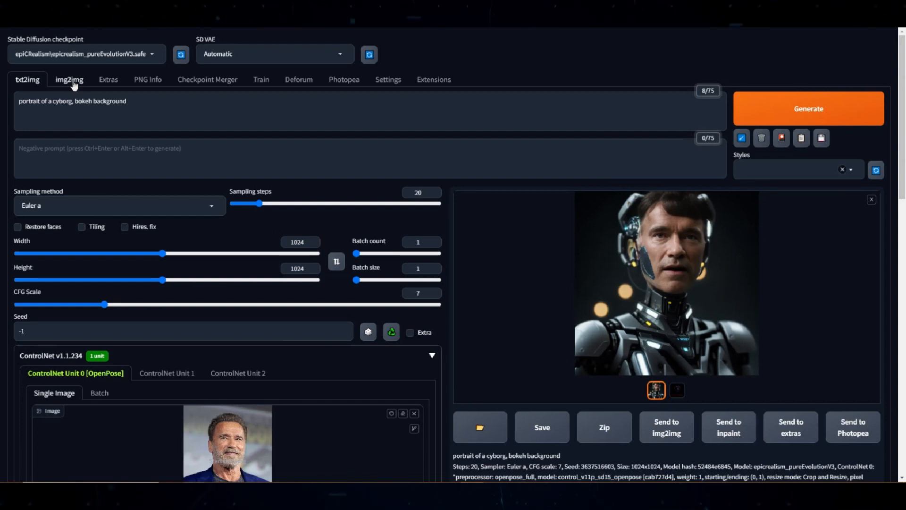
- Load the female cyborg portrait into img2img with roop keeping the same source face
click(69, 79)
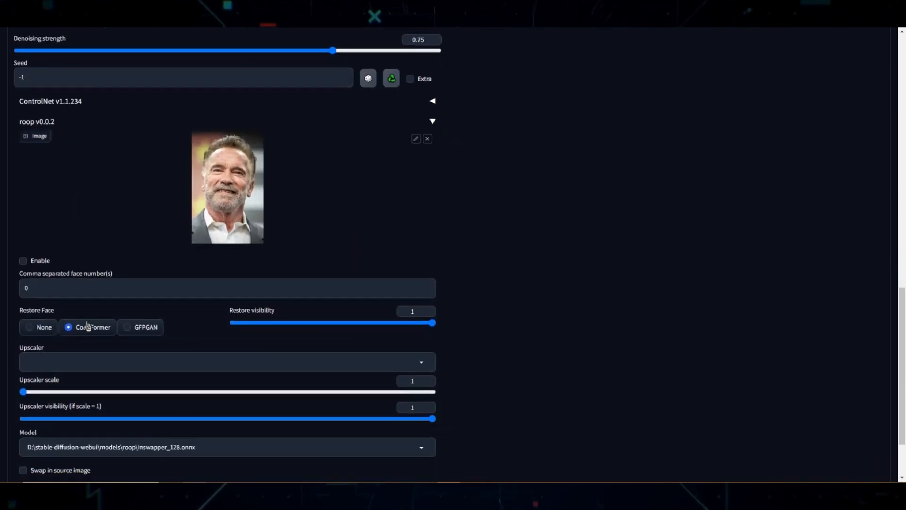
scroll(up, 3)
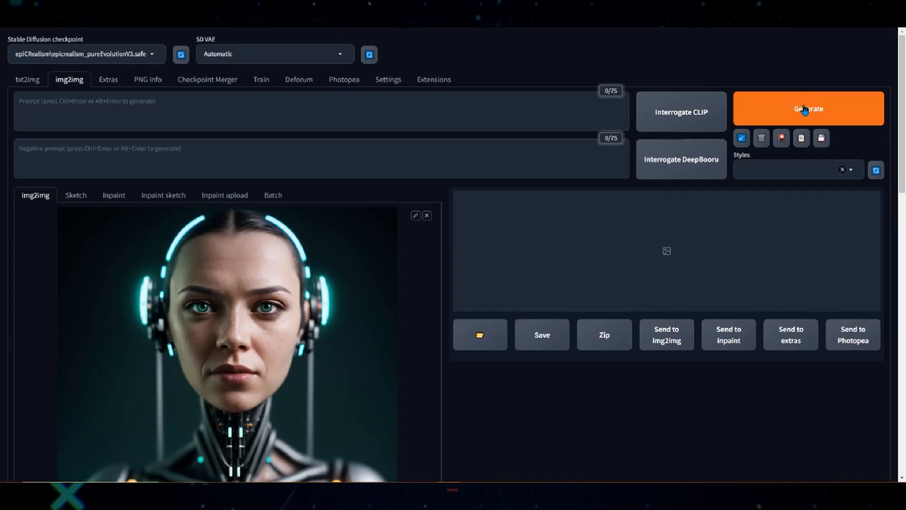
- Generate the female cyborg with the swapped male face and preview it enlarged
click(808, 108)
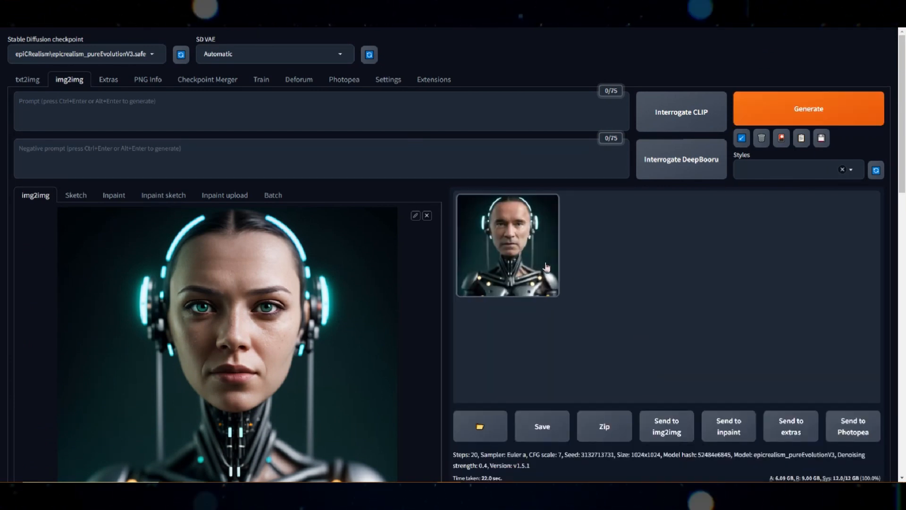
click(507, 244)
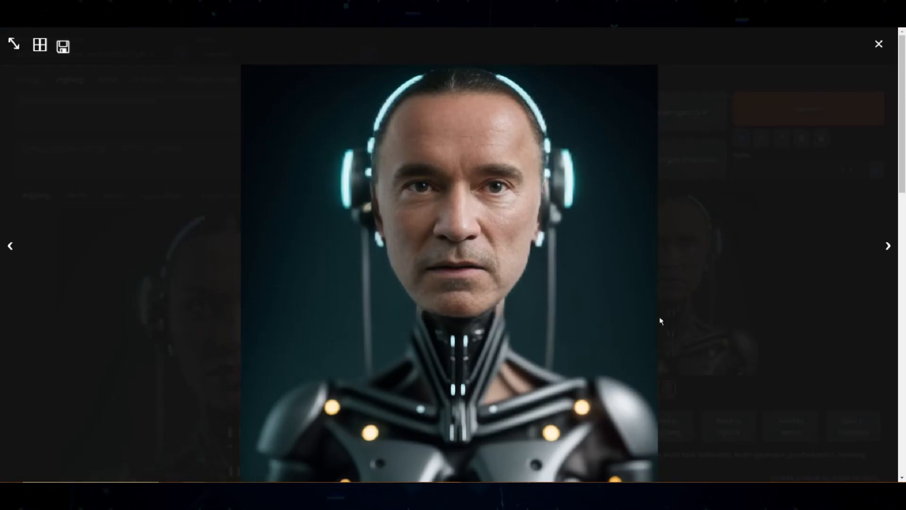
click(879, 44)
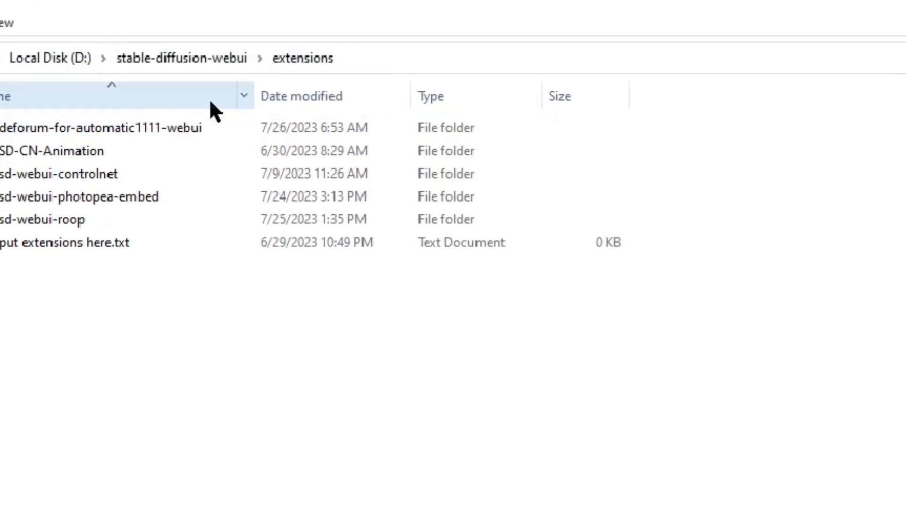
- Duplicate the sd-webui-roop folder in the extensions directory and reload the web UI
click(116, 181)
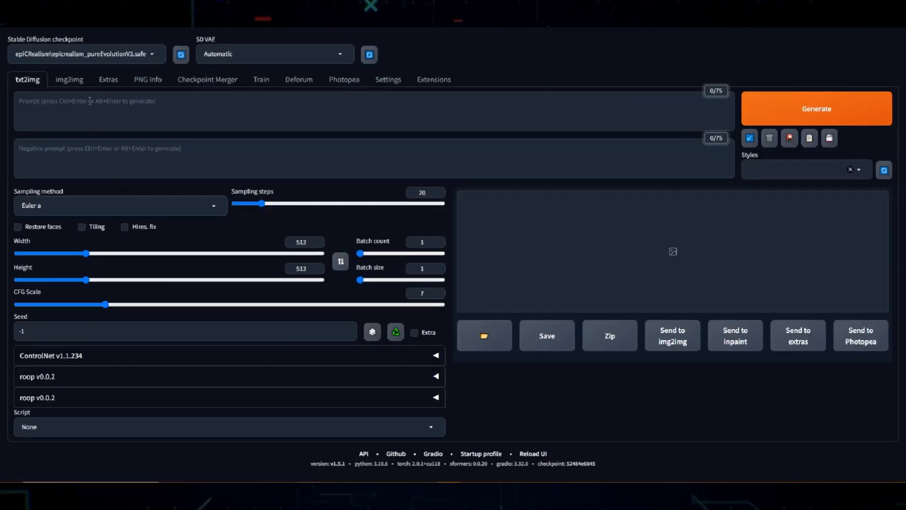
- Load the couple photo in img2img and enable a second roop unit with a new face for face 1
click(69, 79)
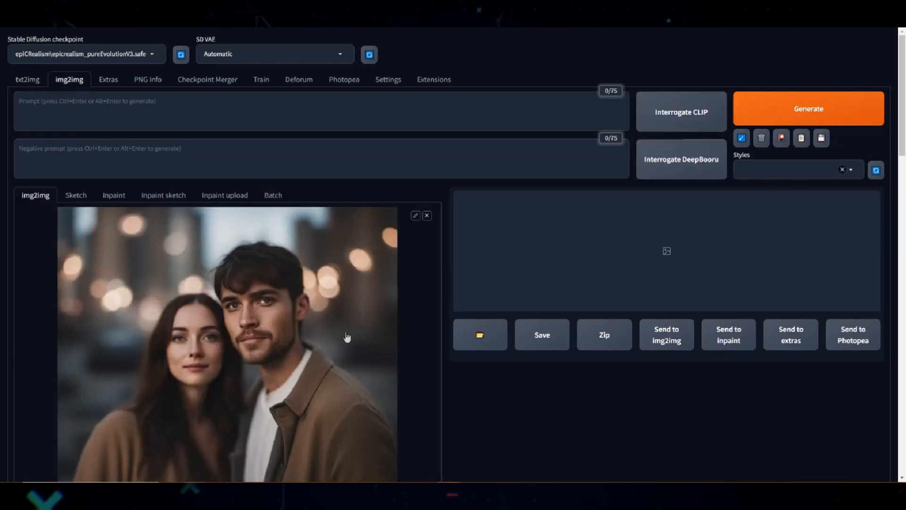
scroll(down, 3)
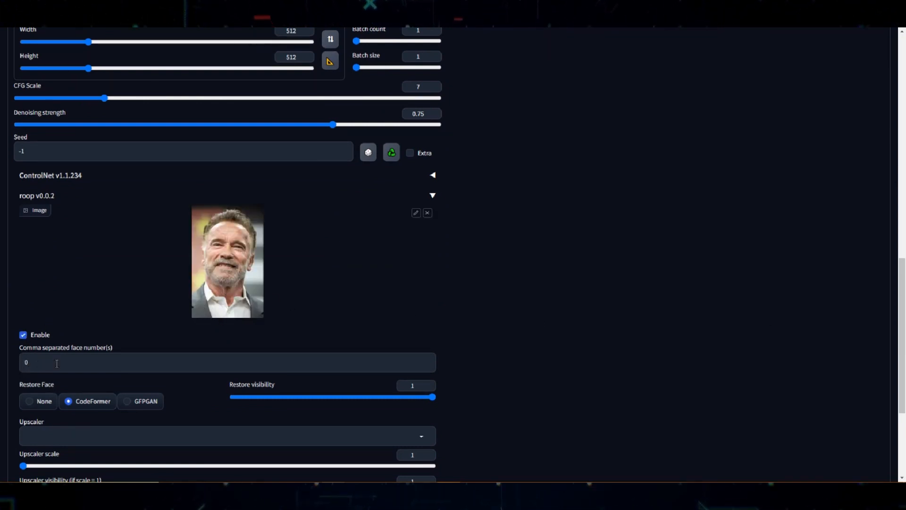
scroll(down, 3)
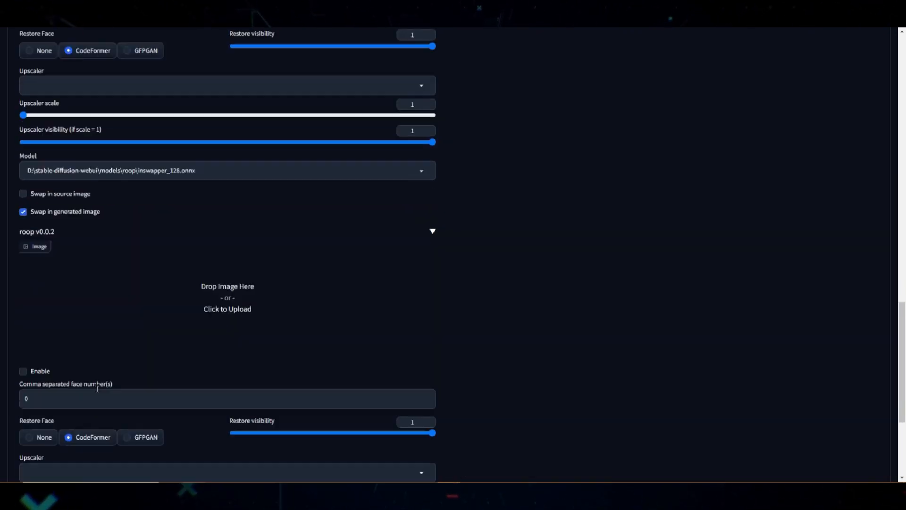
click(227, 297)
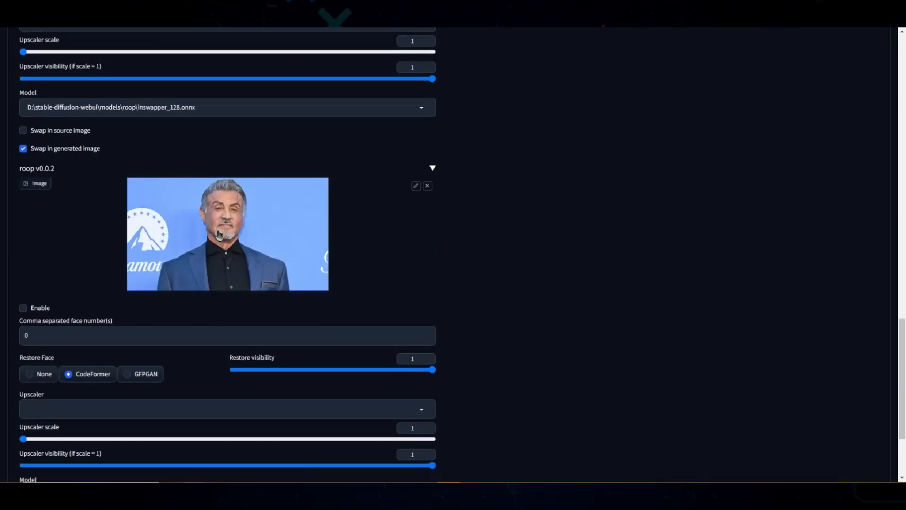
click(23, 307)
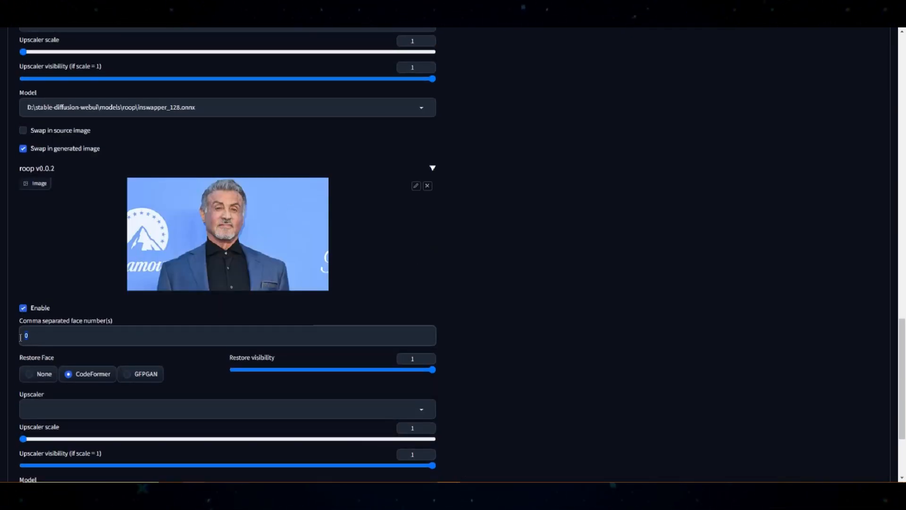
text(1)
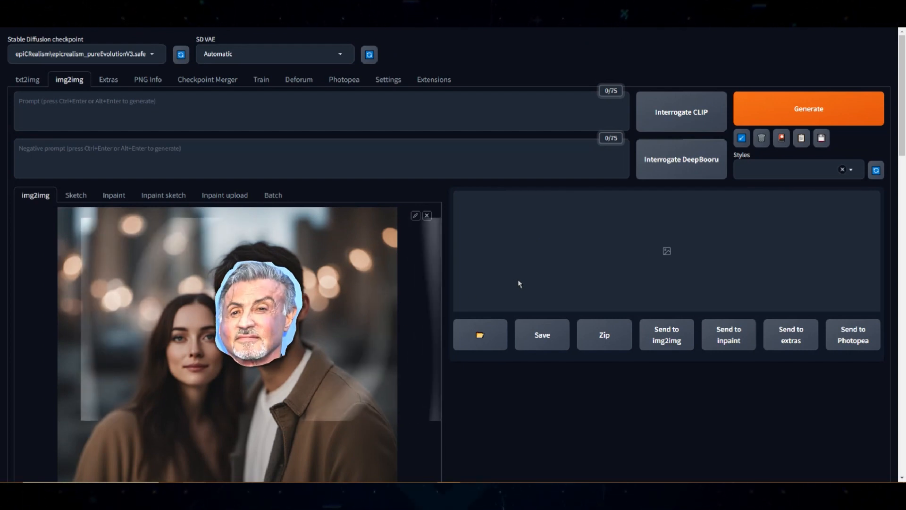
click(808, 109)
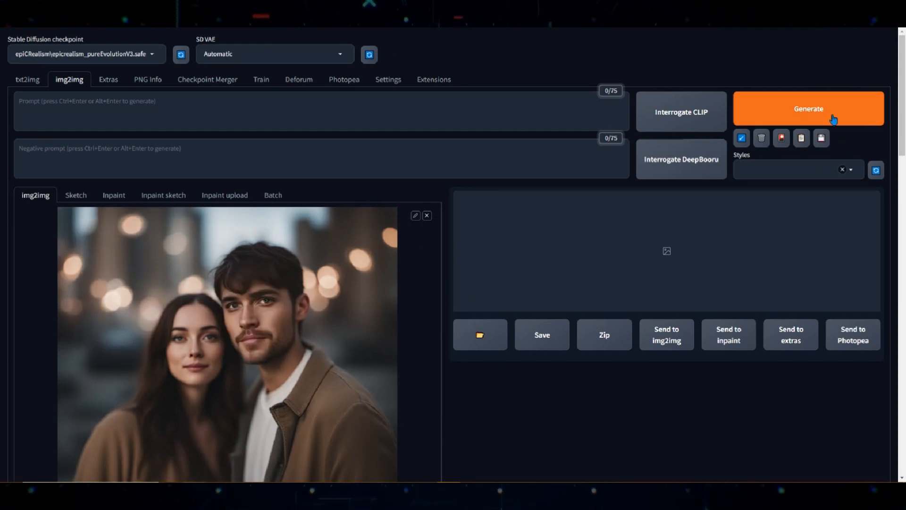
scroll(down, 3)
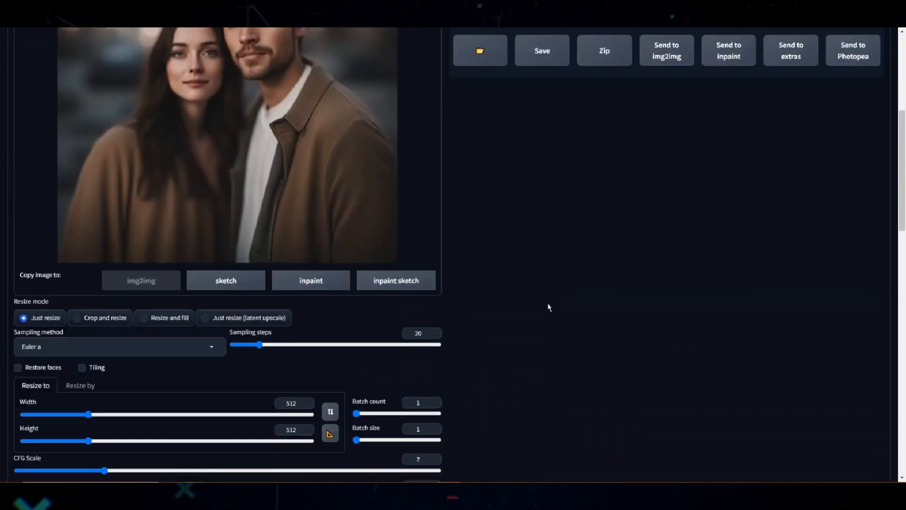
scroll(down, 3)
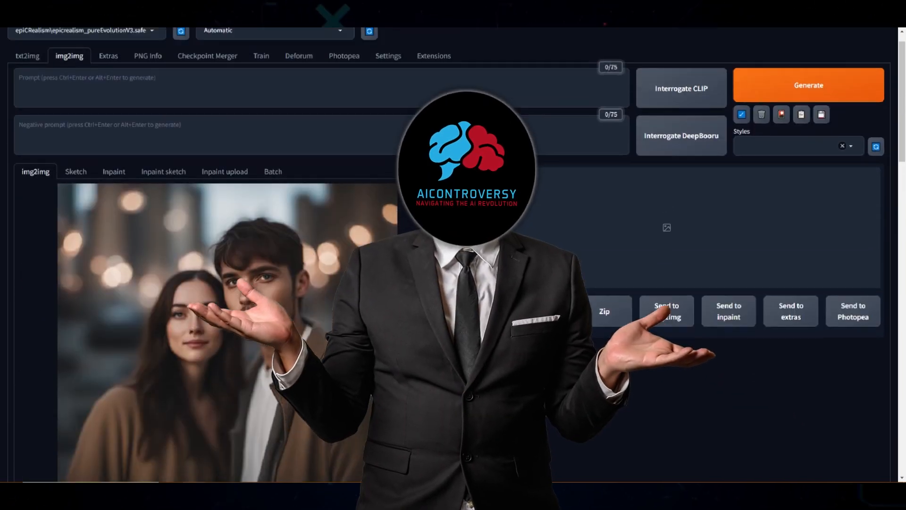
- Preview the regenerated couple photo with both faces swapped, then close the lightbox
scroll(down, 3)
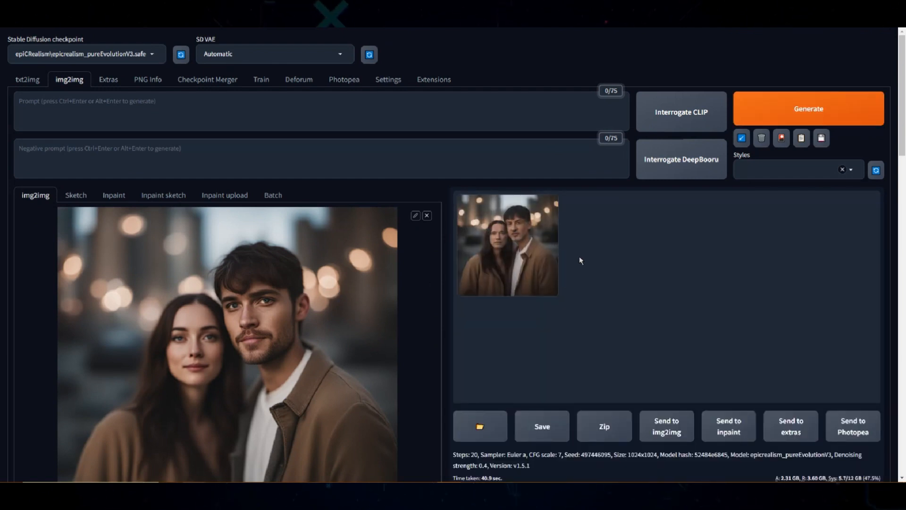
click(507, 244)
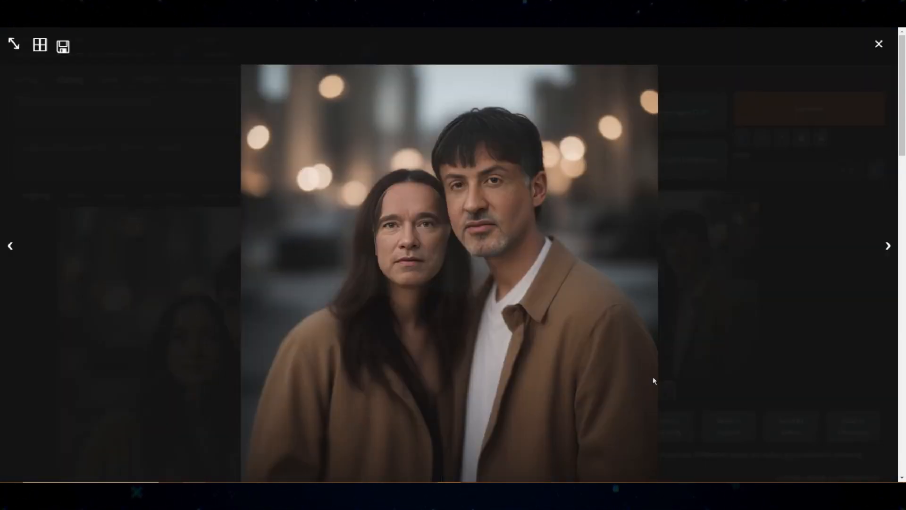
mouse_move(877, 151)
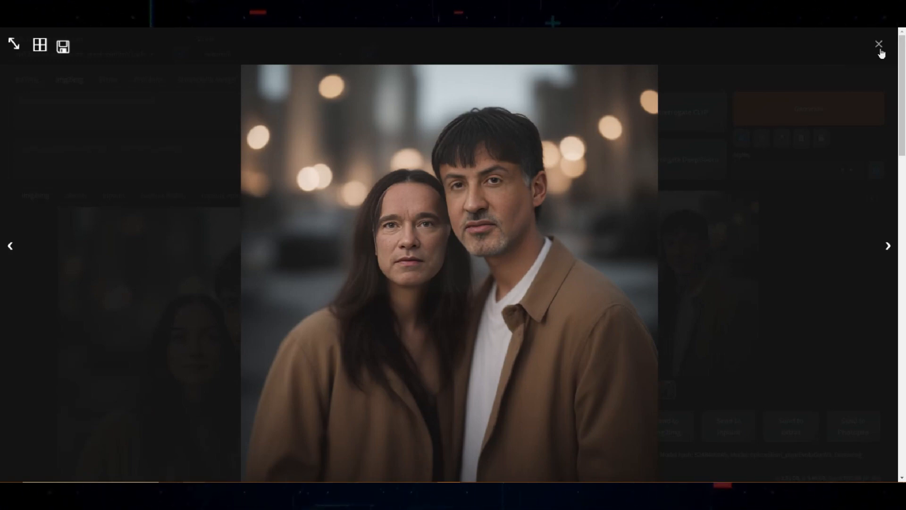
click(878, 44)
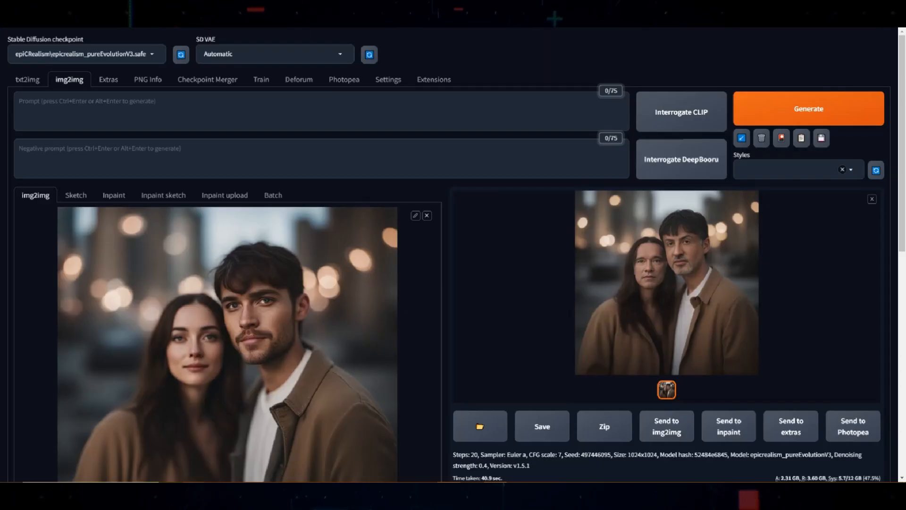
mouse_move(391, 197)
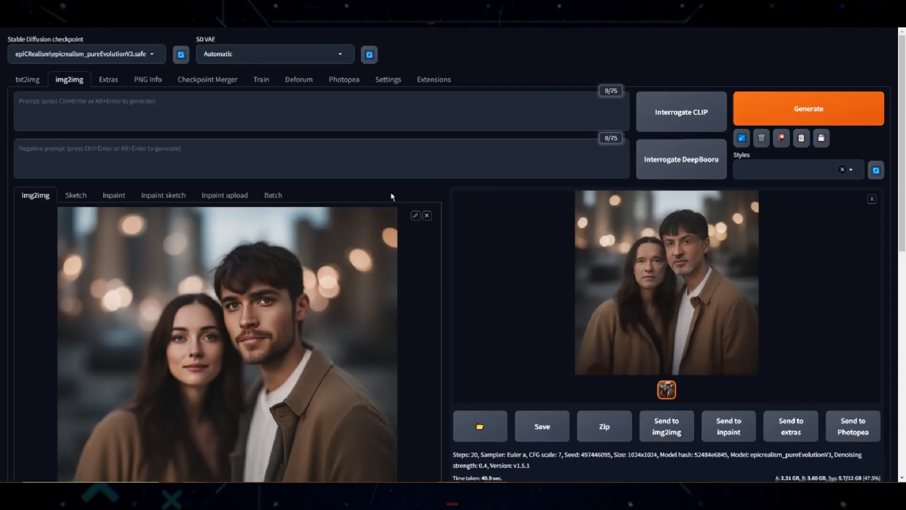
scroll(down, 3)
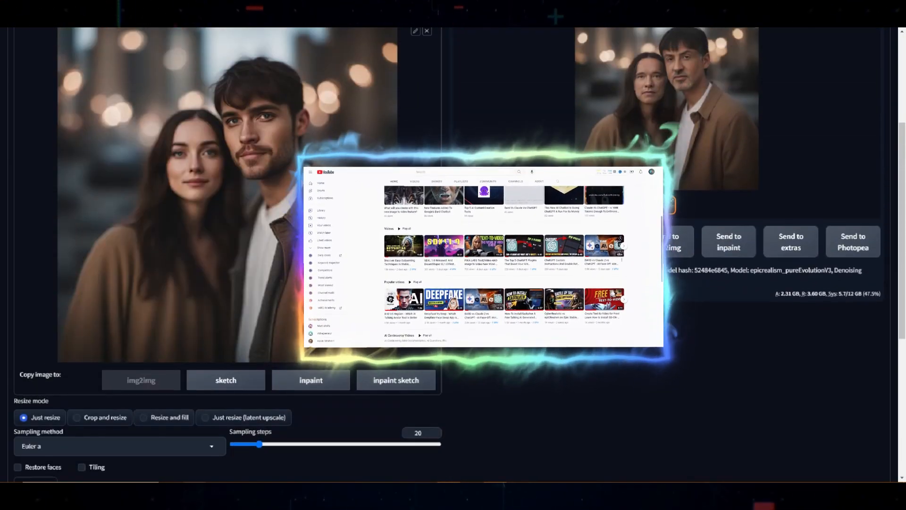
scroll(down, 3)
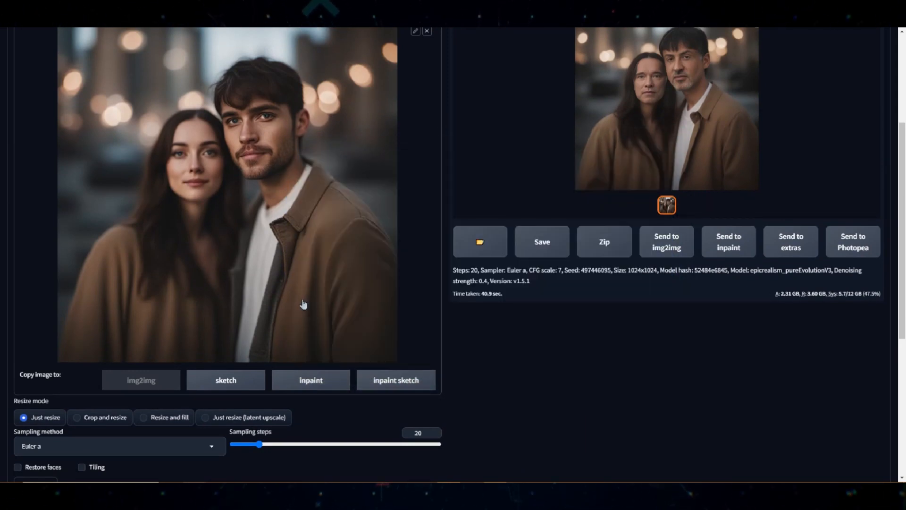
mouse_move(301, 303)
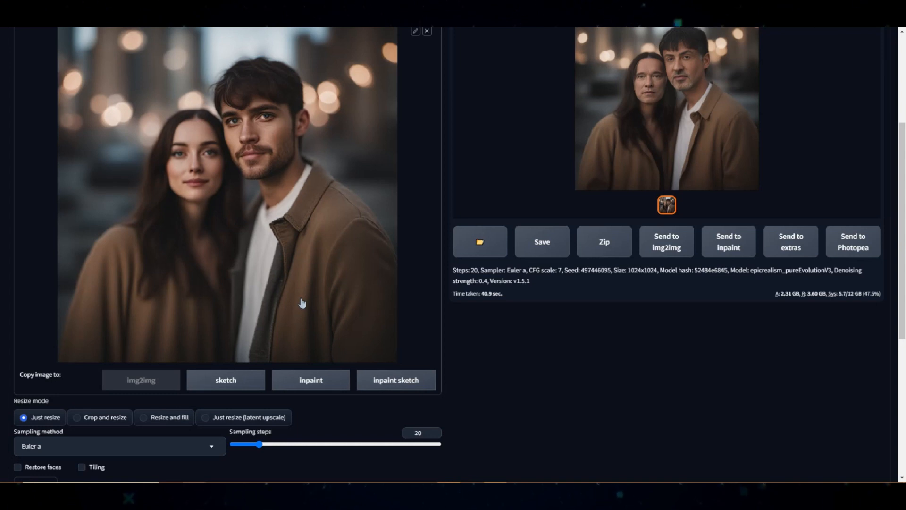